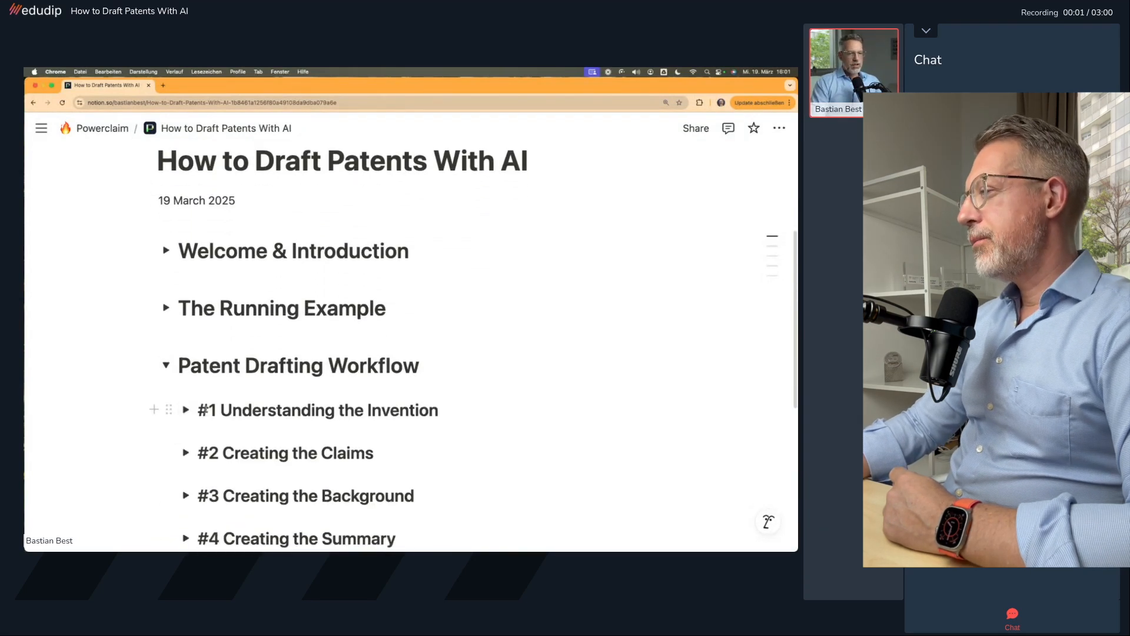
Expand the Learning Goals on AI literacy and implementation skills, then launch the role-in-IP poll
scroll("down", 3)
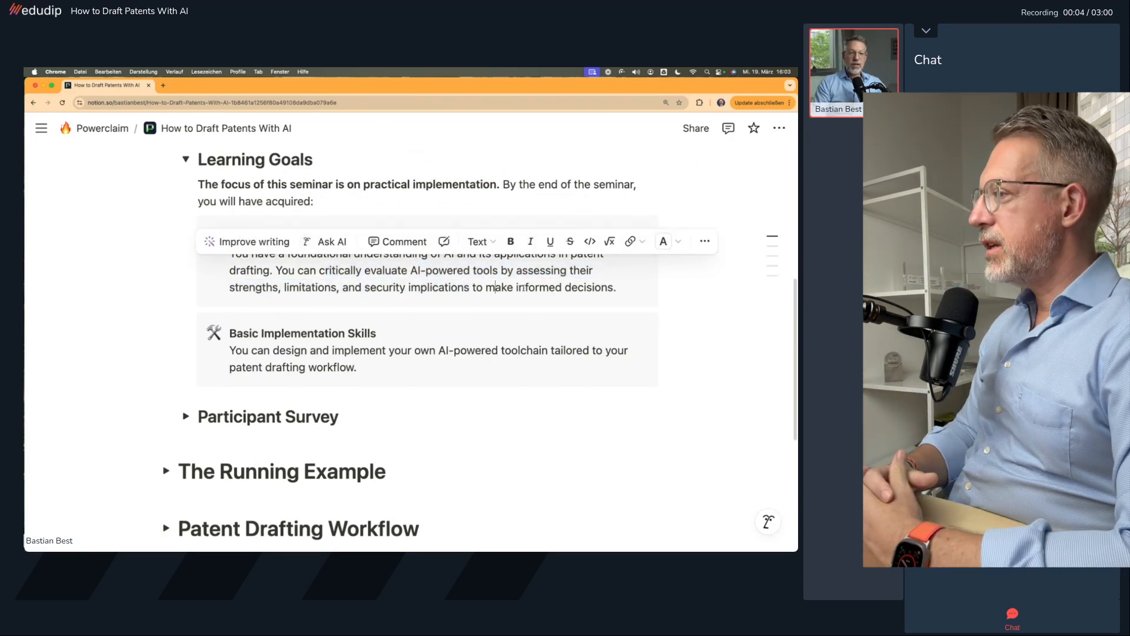
left_click(617, 287)
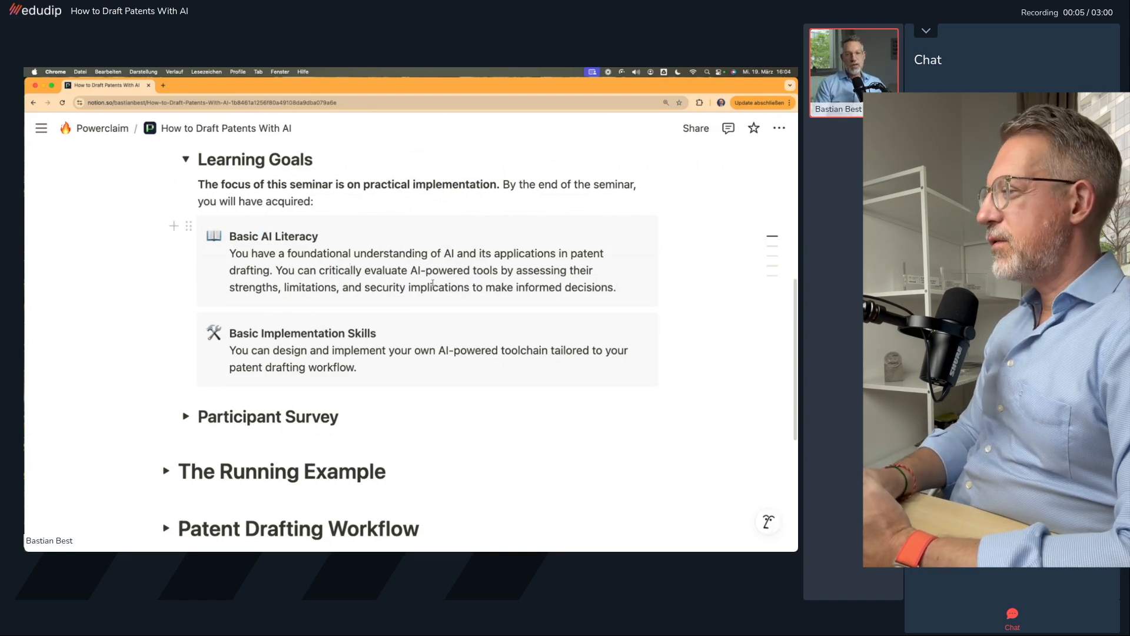
double_click(302, 331)
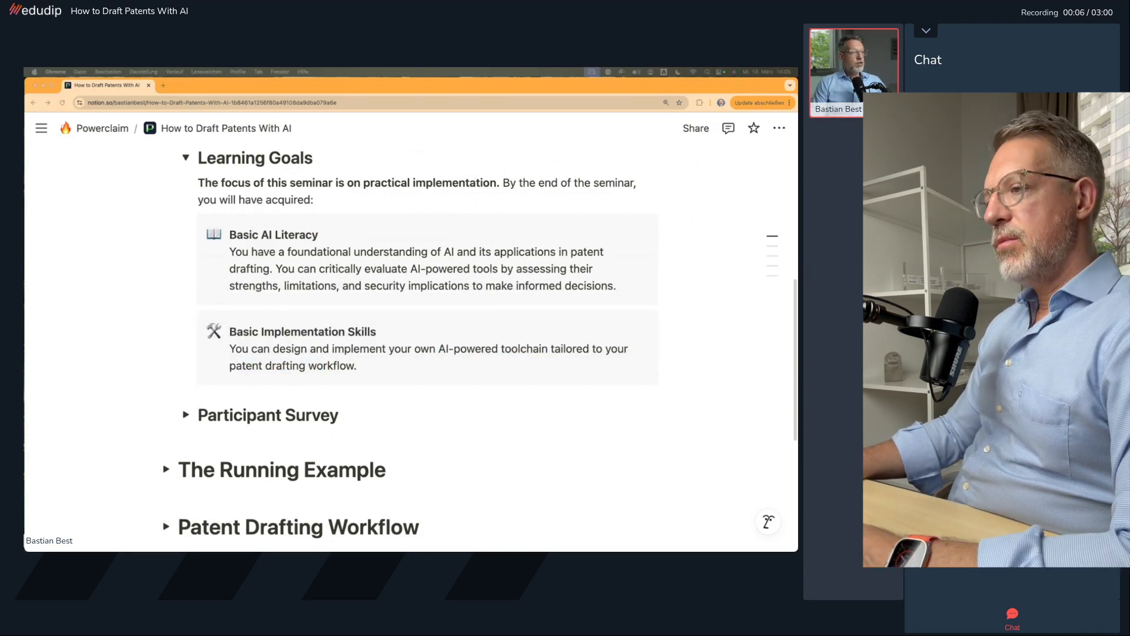
left_click(186, 158)
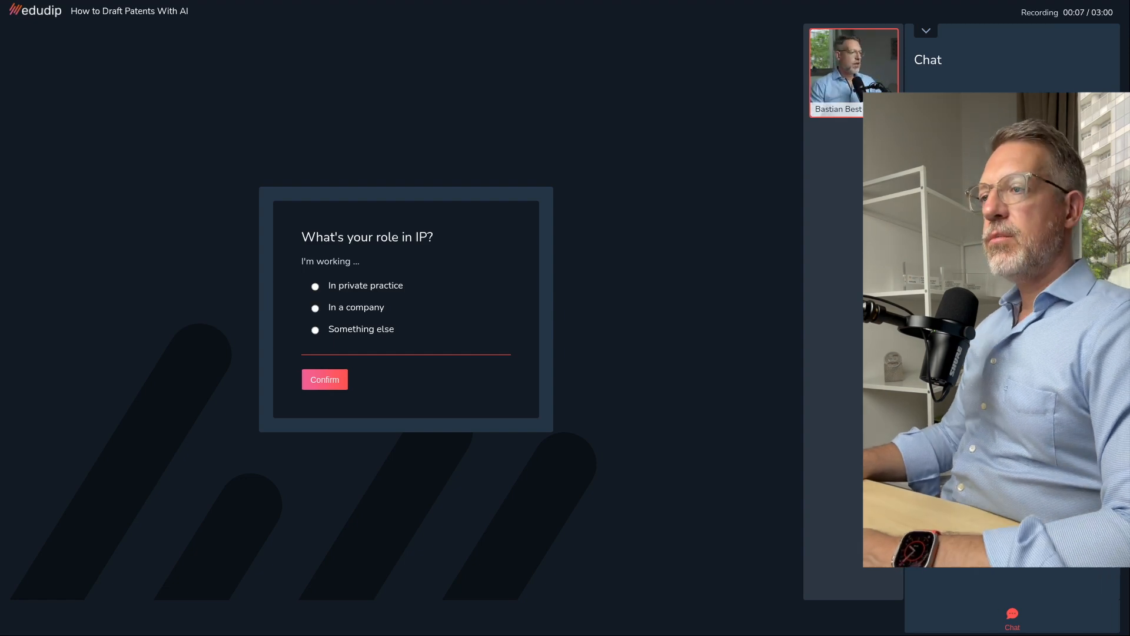
Advance from the role-in-IP poll to the ChatGPT-usage poll and finish it
left_click(324, 379)
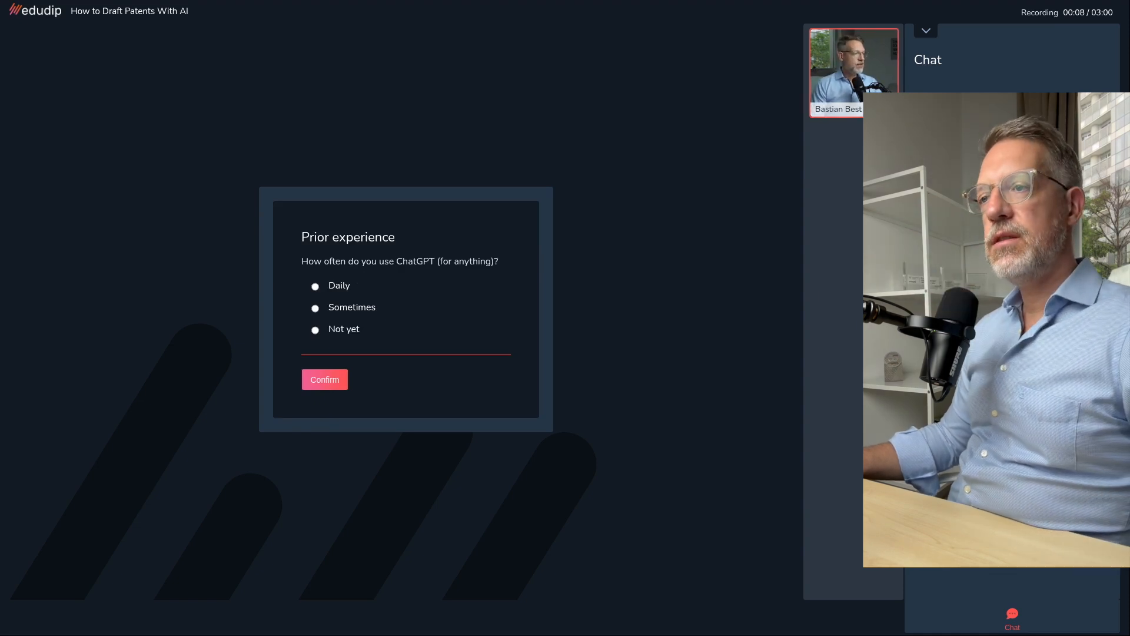
left_click(325, 380)
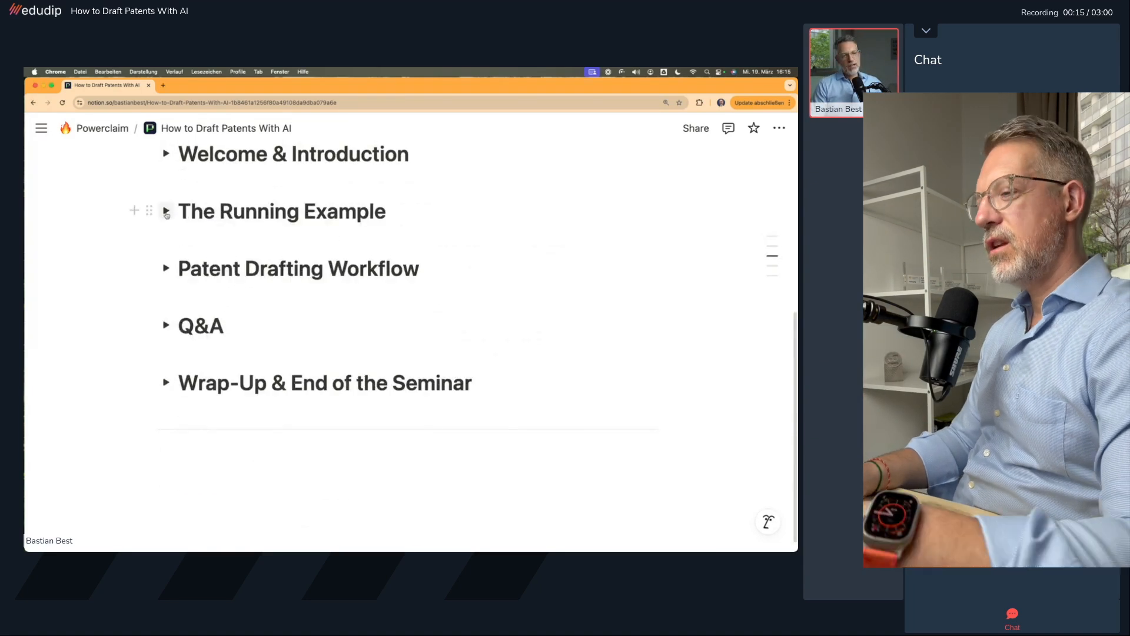
Expand The Running Example and follow the arXiv xLSTM paper link
left_click(167, 211)
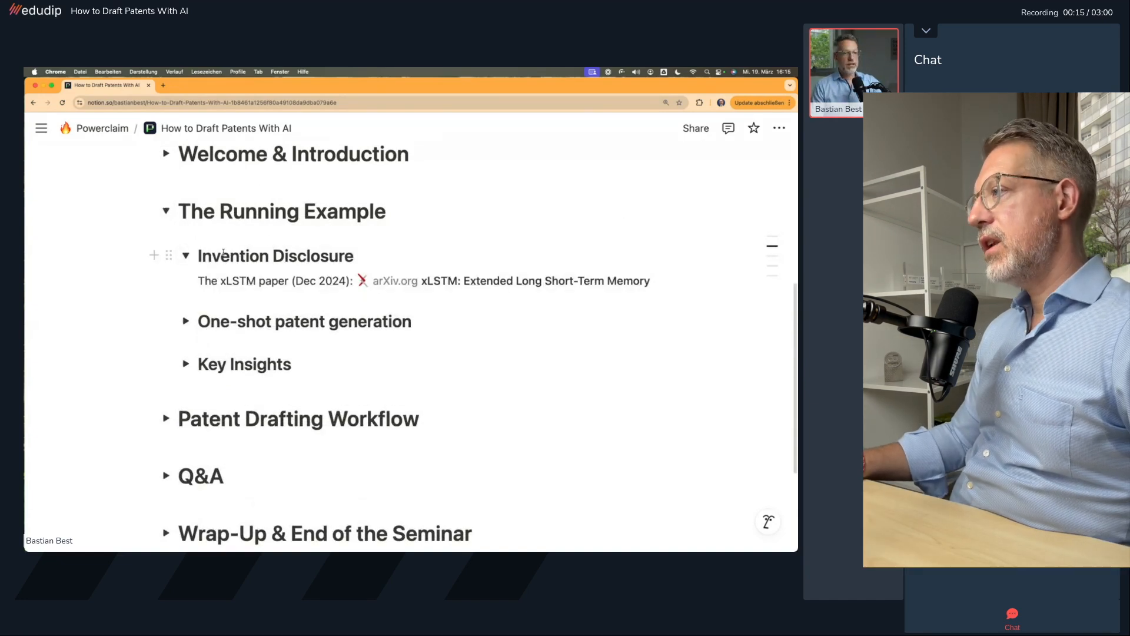
double_click(237, 281)
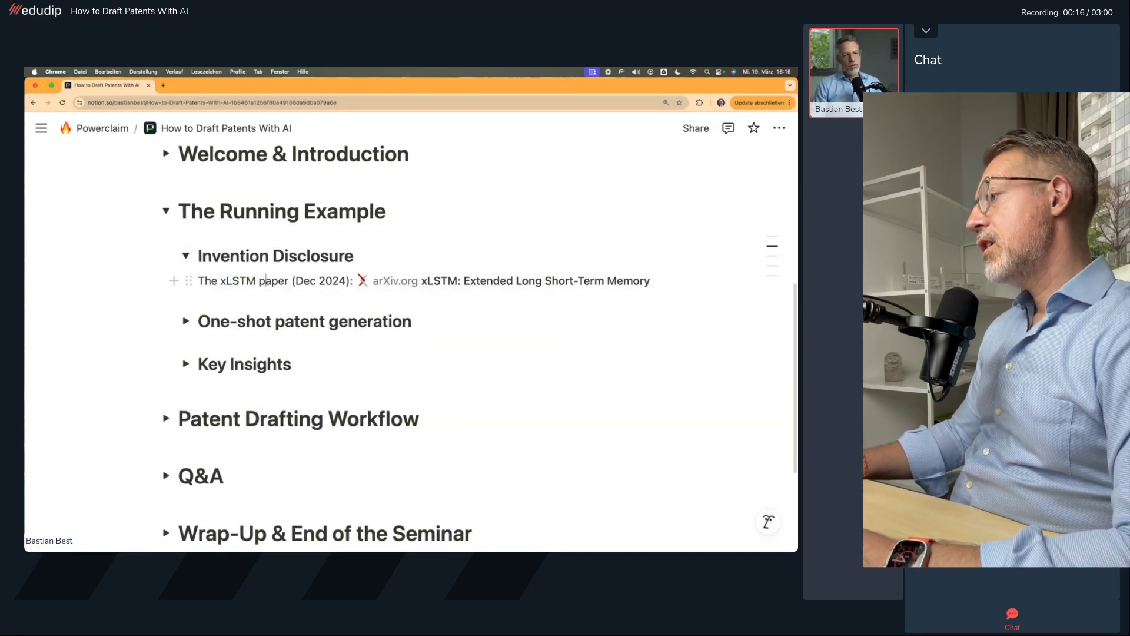
left_click(392, 281)
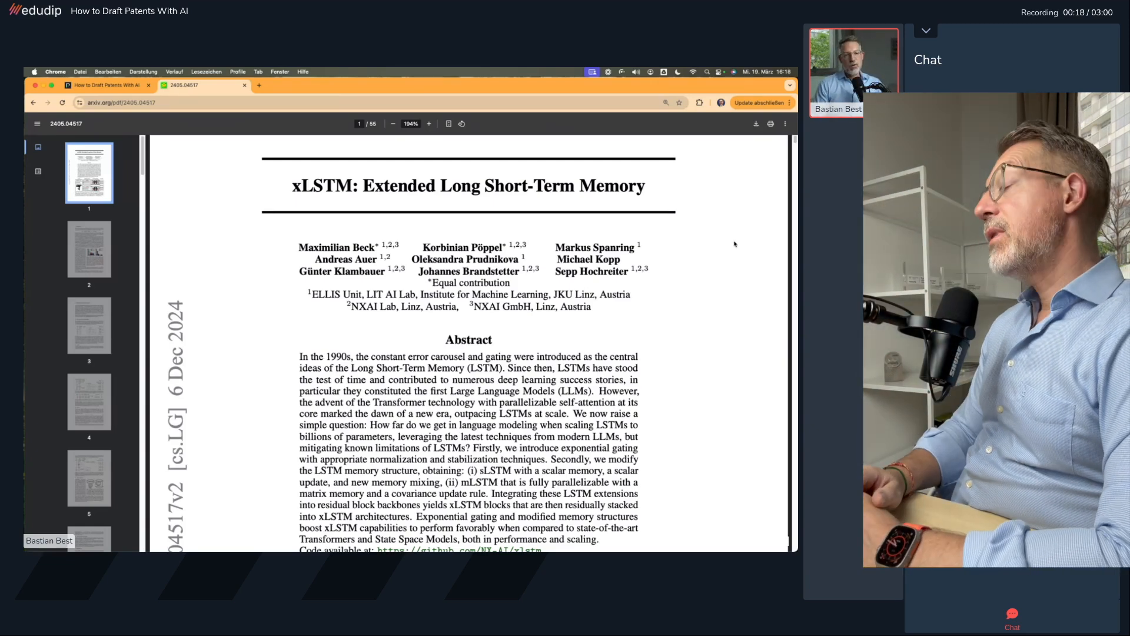
Highlight 'xLSTM' in the title and compare the paper with the logistic and exponential graphs
double_click(592, 271)
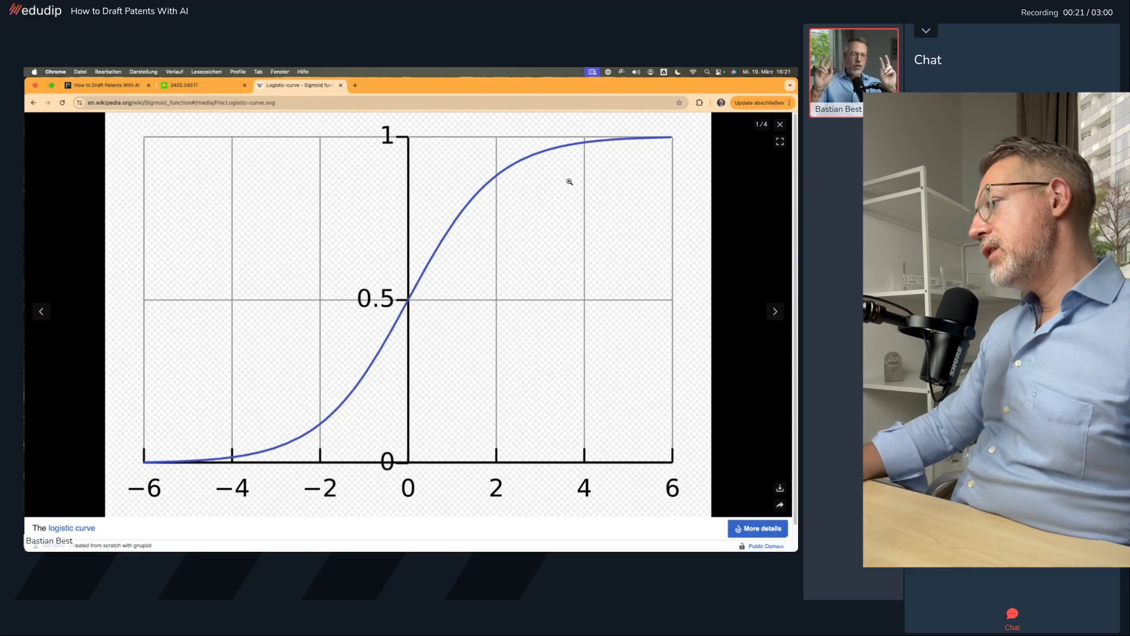
left_click(184, 85)
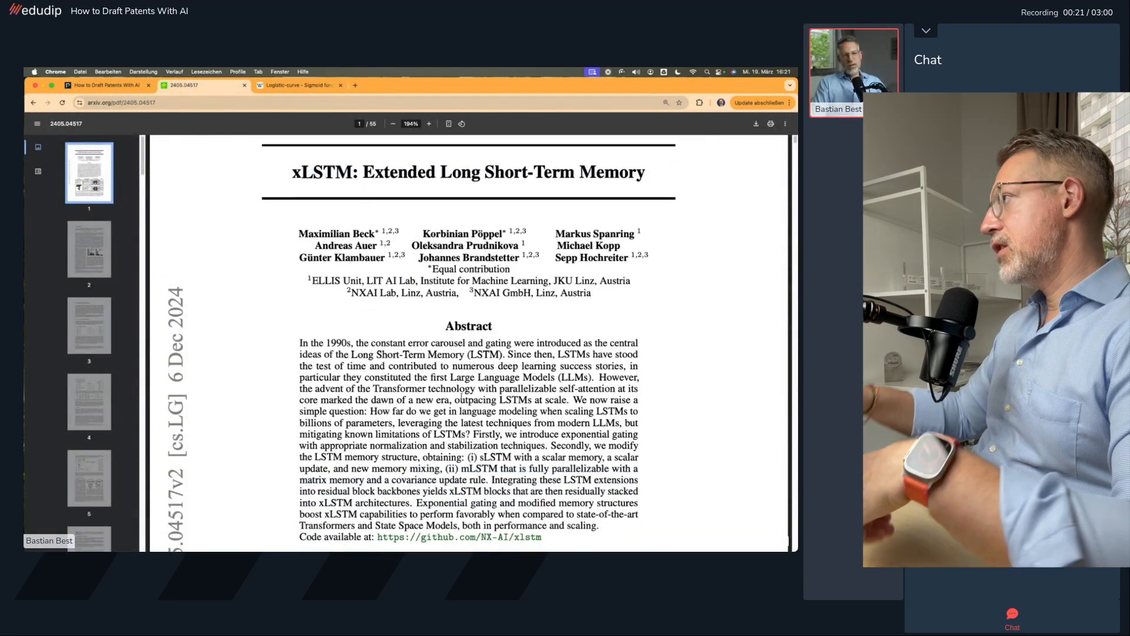
left_click(295, 85)
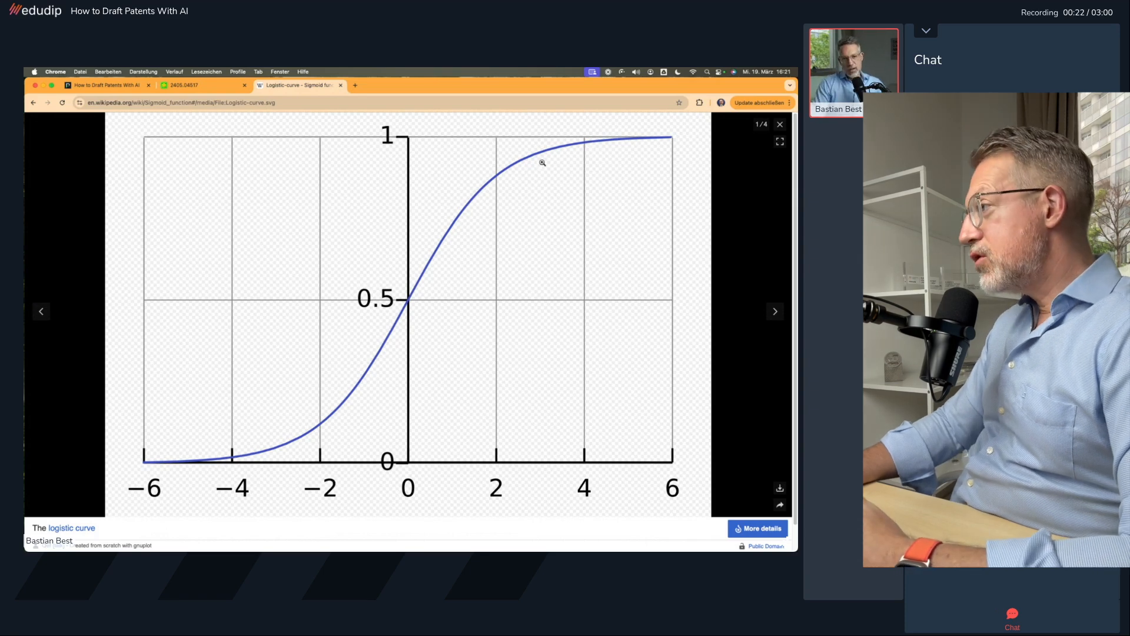
left_click(185, 85)
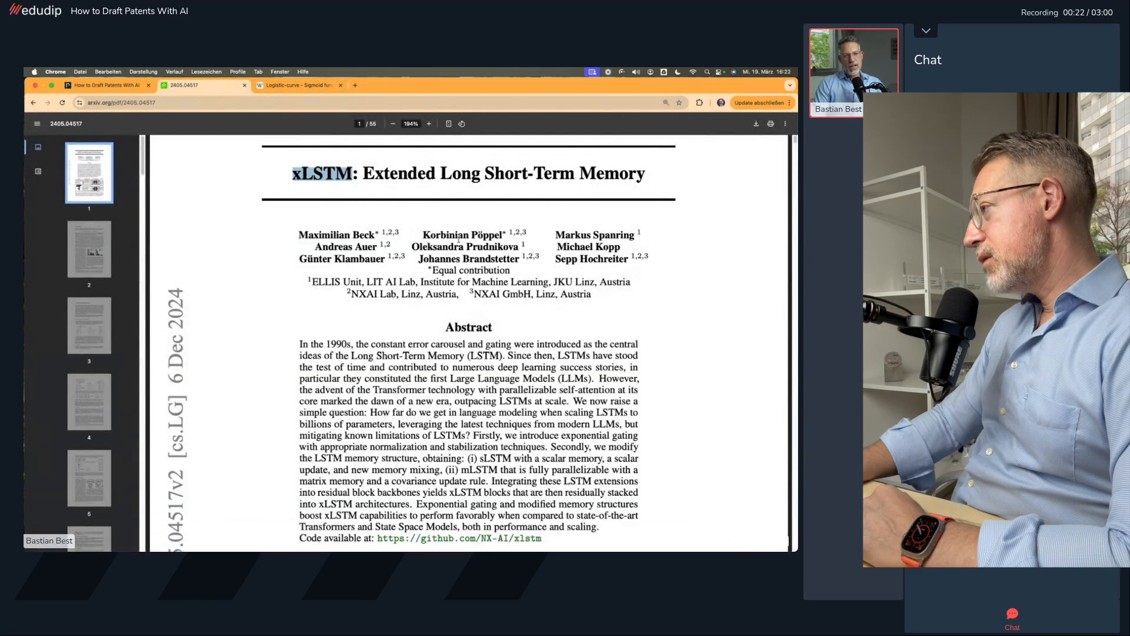
left_click(395, 85)
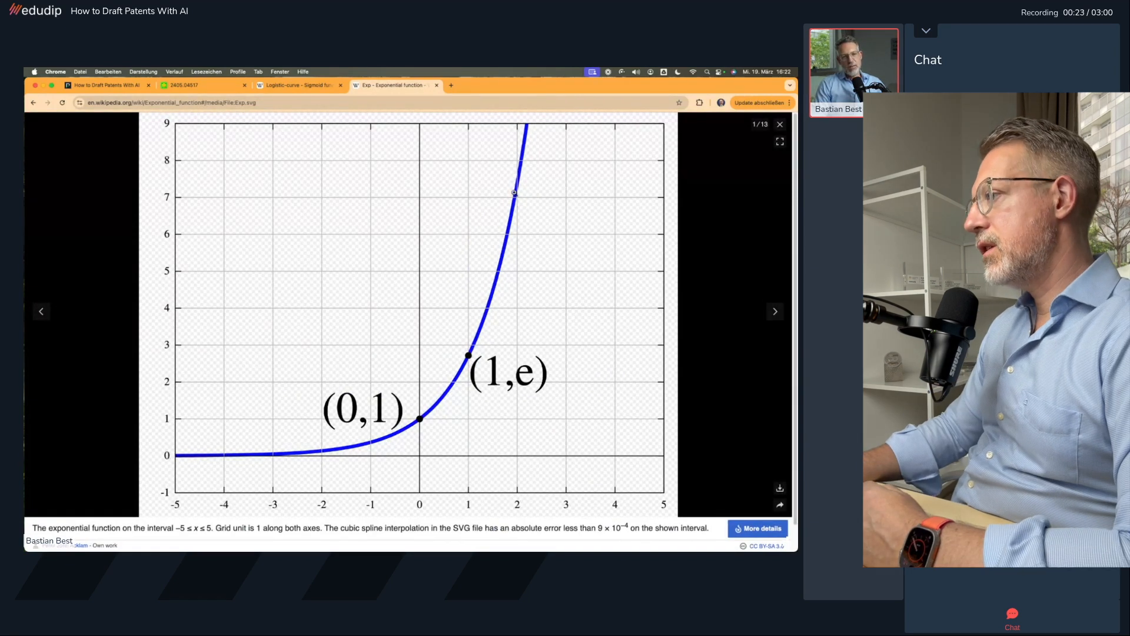
left_click(185, 85)
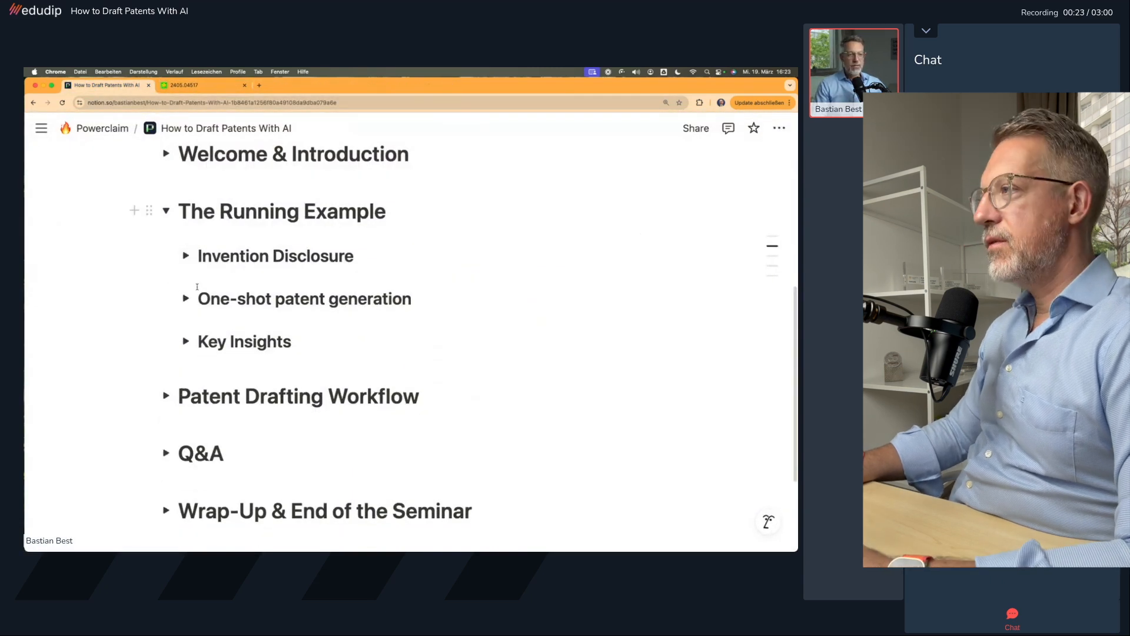
Expand the One-shot patent generation prompt in the notes, then switch to ChatGPT
left_click(186, 298)
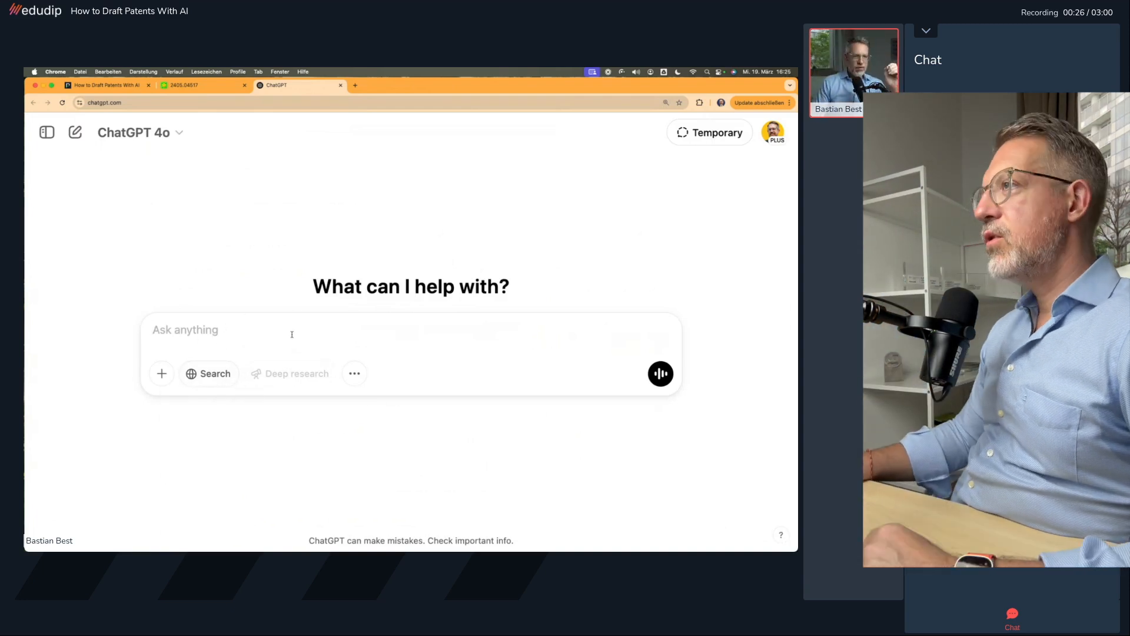
left_click(105, 84)
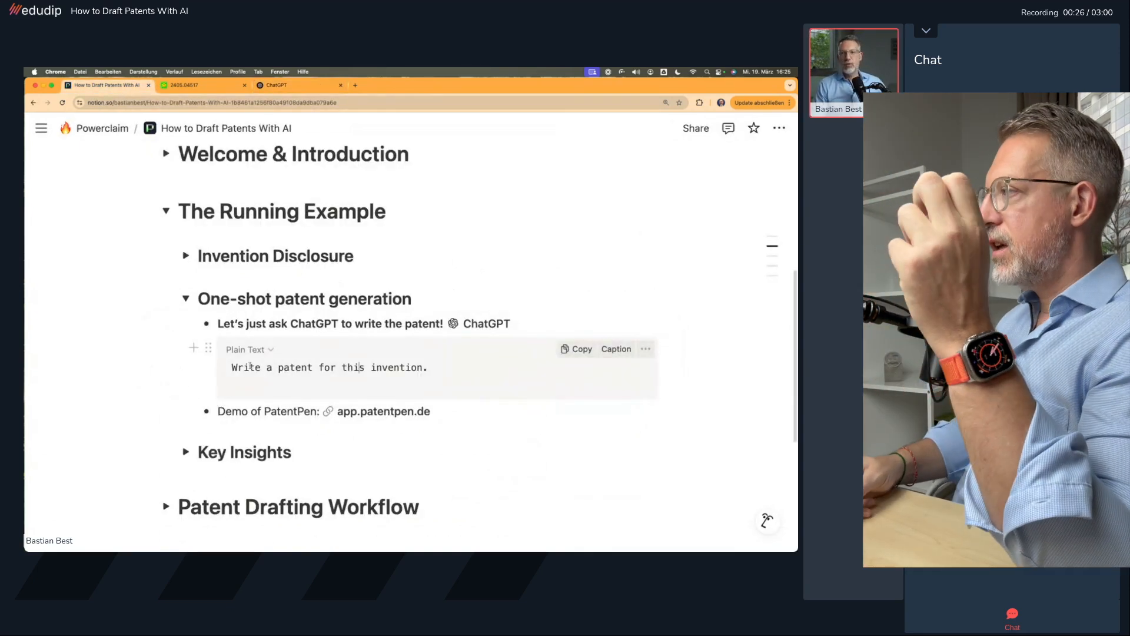
left_click(292, 85)
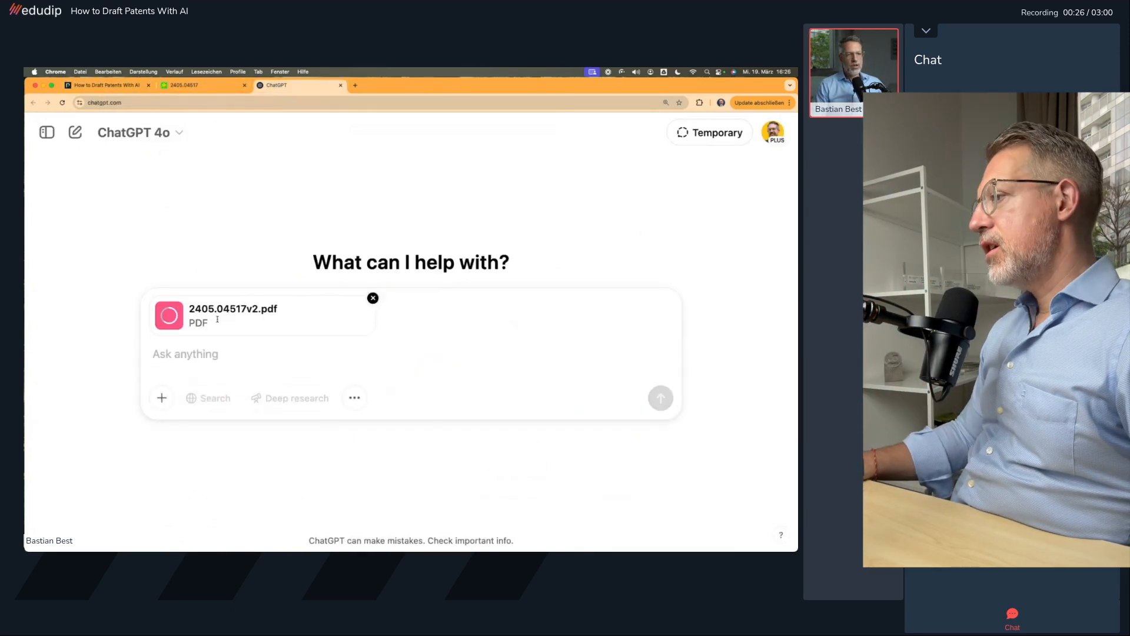
Ask ChatGPT 'Write a patent for this invention.' and open the Xlstm Patent draft in canvas
type("Write a patent for this invention.")
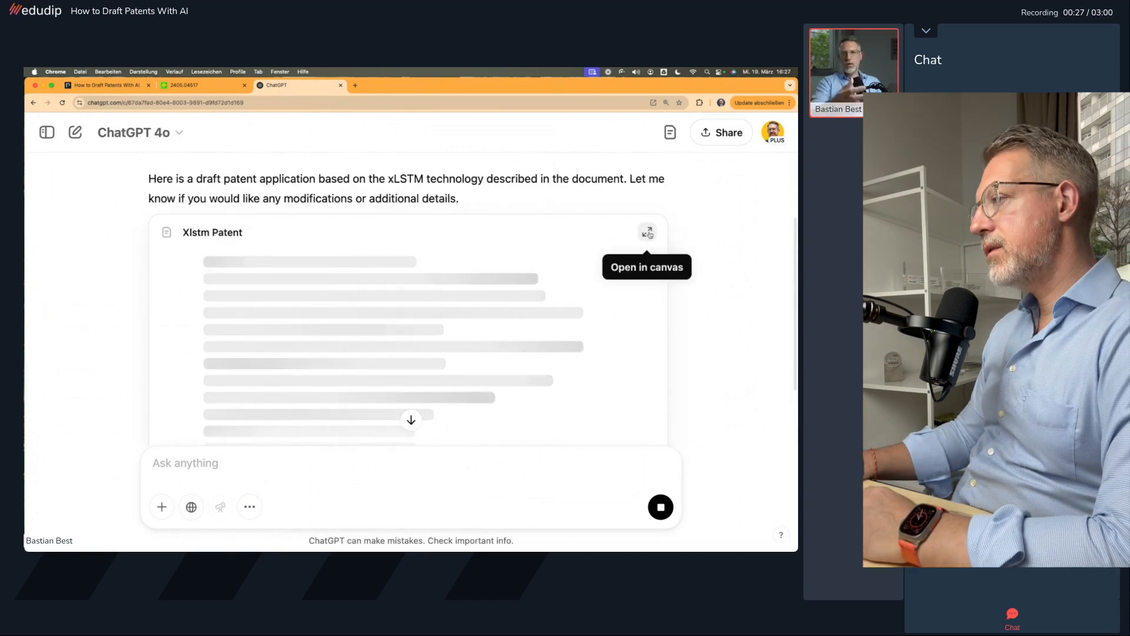
left_click(648, 232)
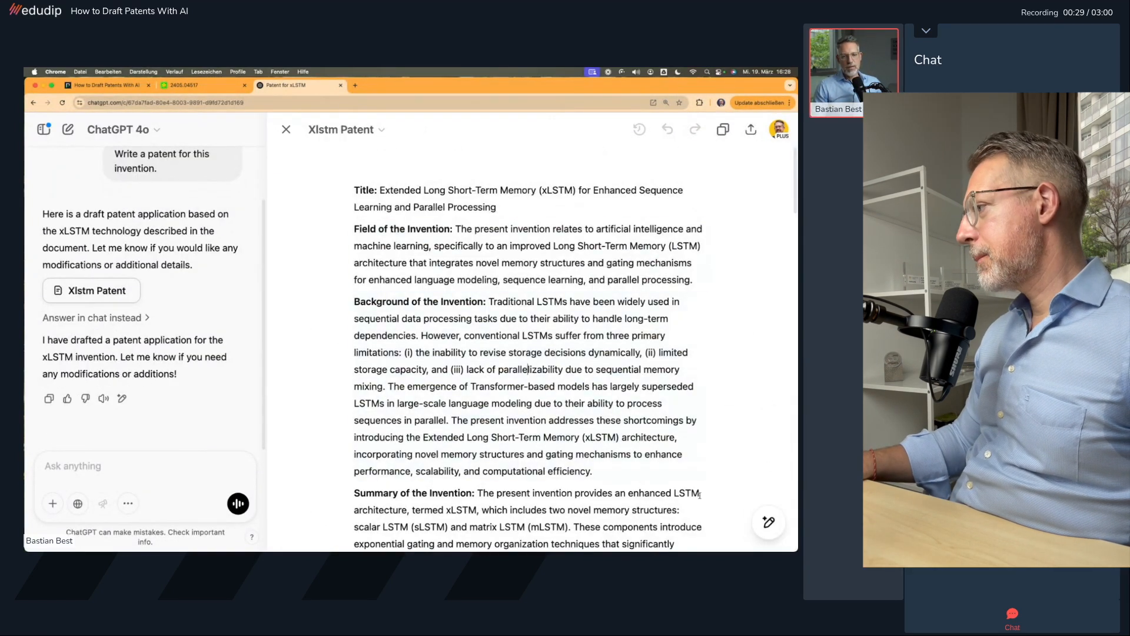
Select the Background paragraph and ask ChatGPT to expand shortcoming (i) in more detail
left_click_drag(353, 229, 453, 228)
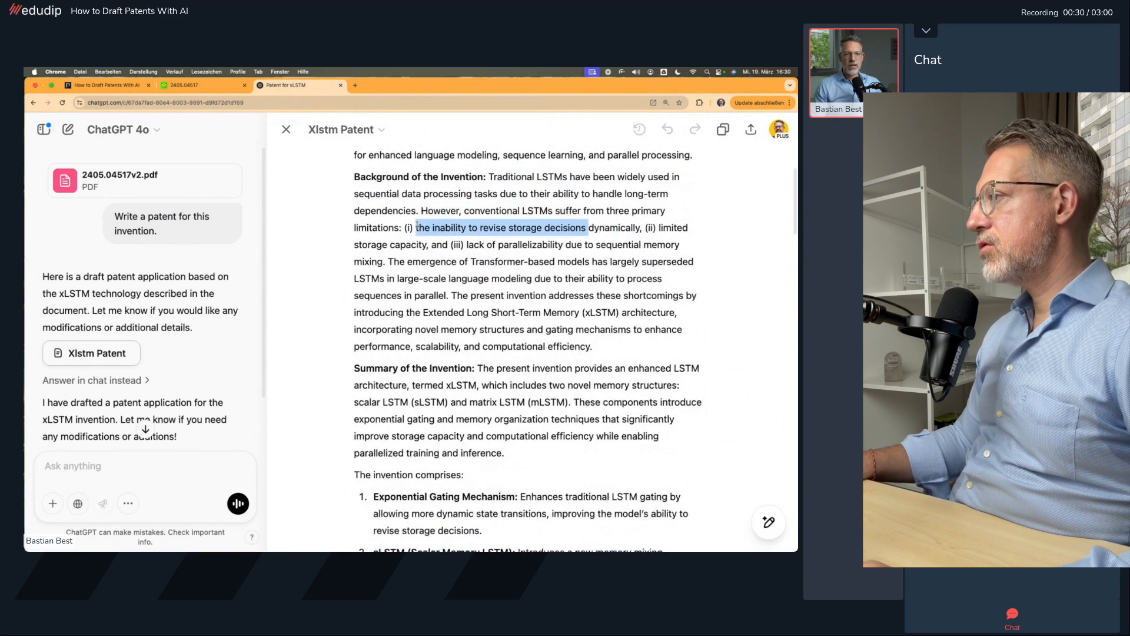
left_click_drag(471, 261, 634, 260)
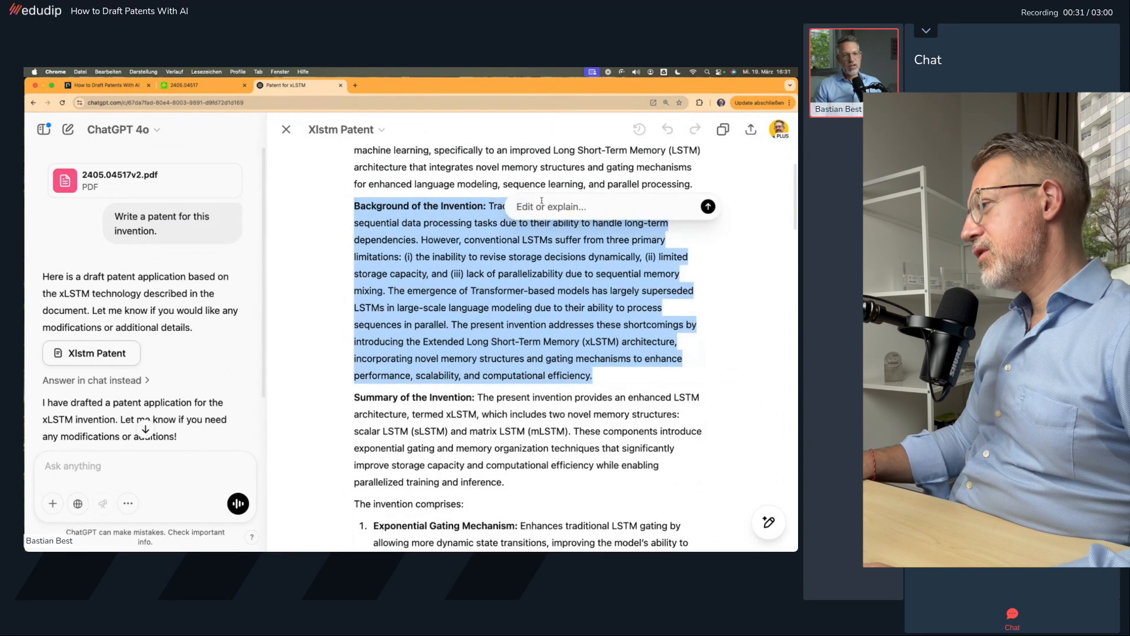
type("Expand in more detail about the shortcoming (i). Don not talk about the")
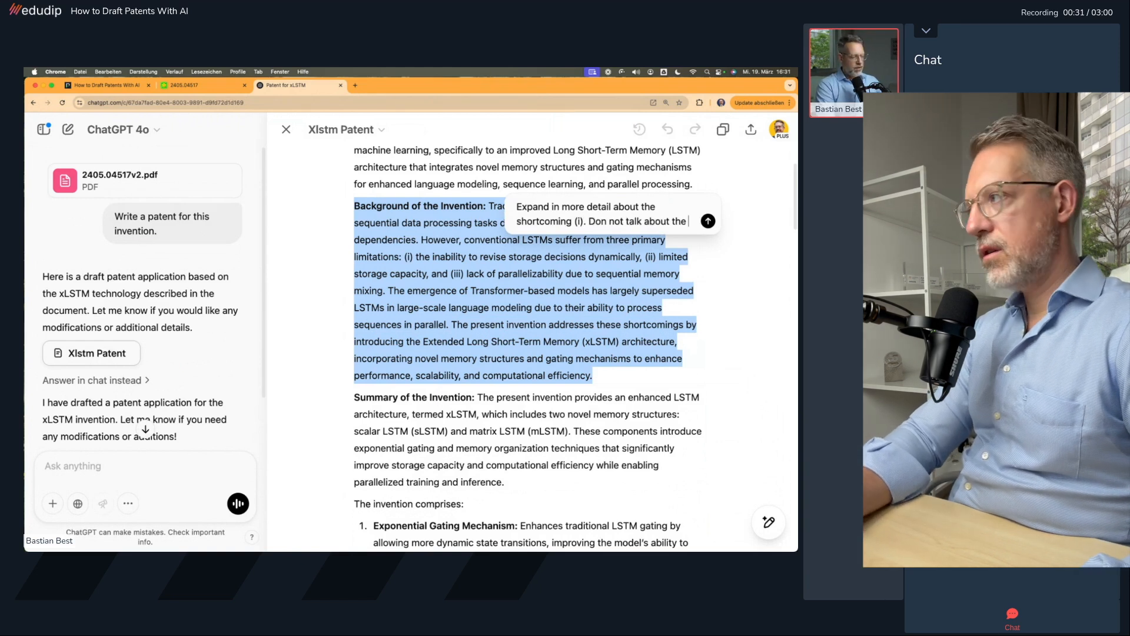
left_click(707, 221)
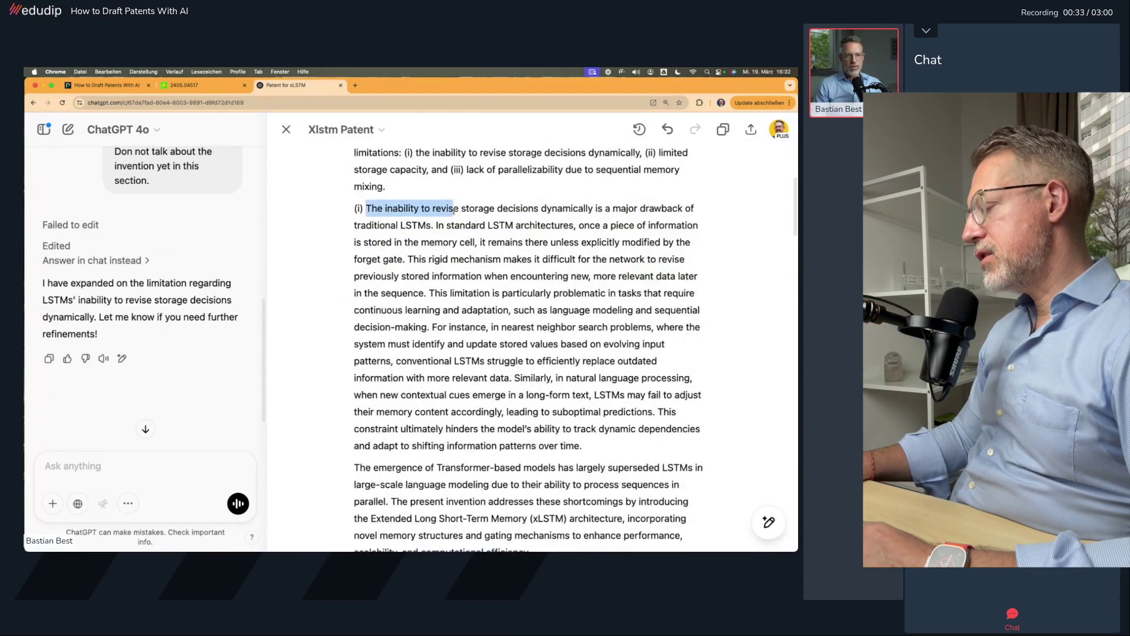
scroll("down", 3)
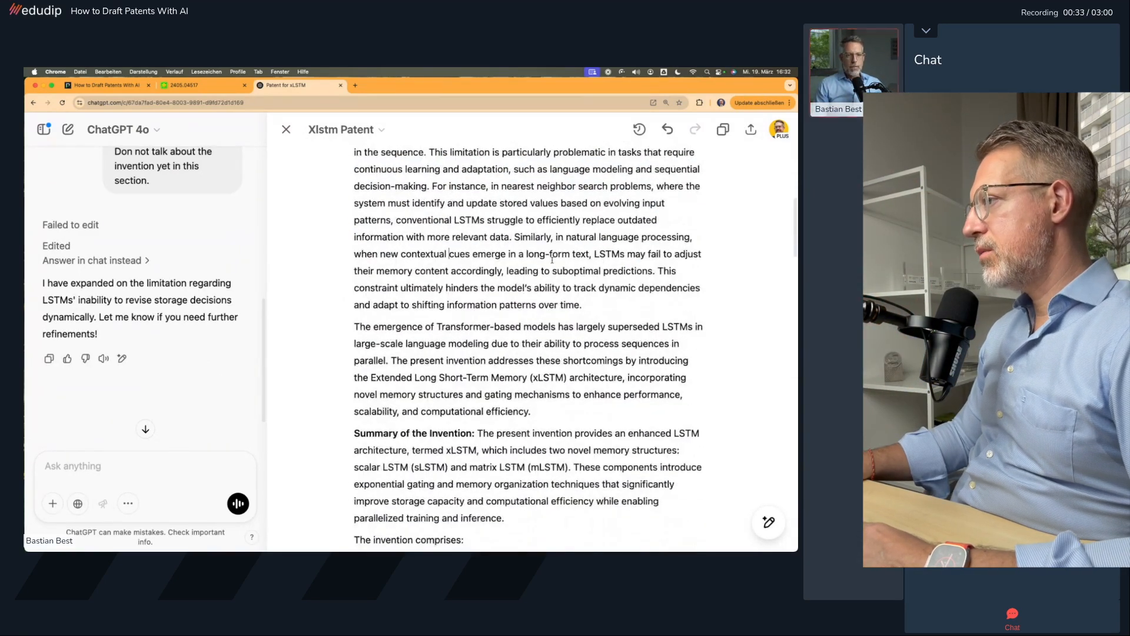
left_click_drag(390, 373, 530, 424)
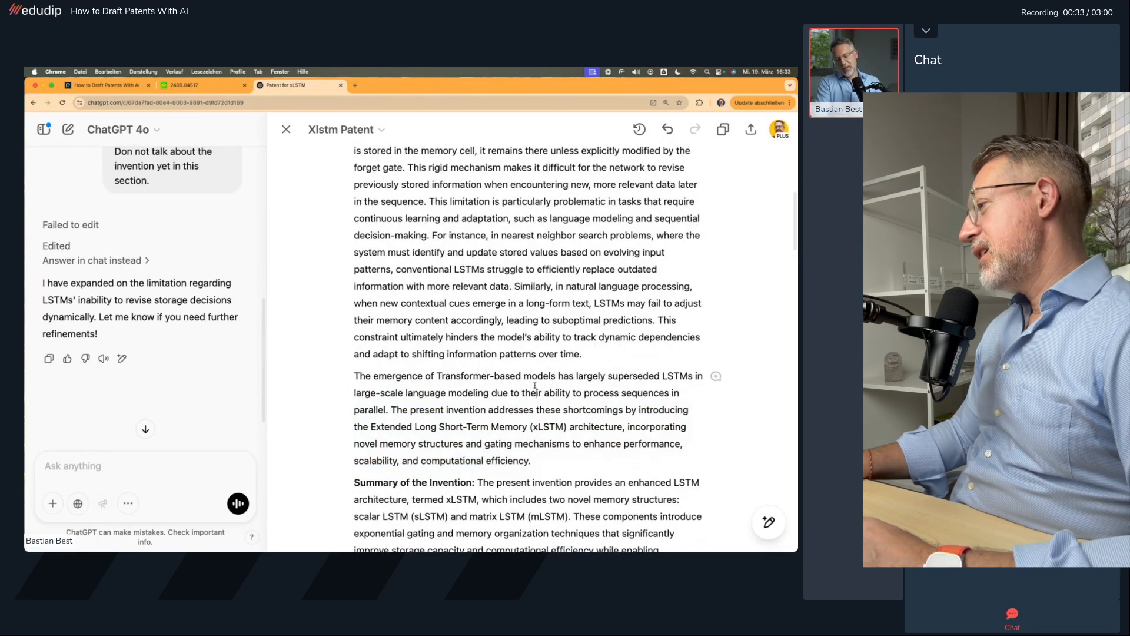
left_click_drag(391, 363, 530, 413)
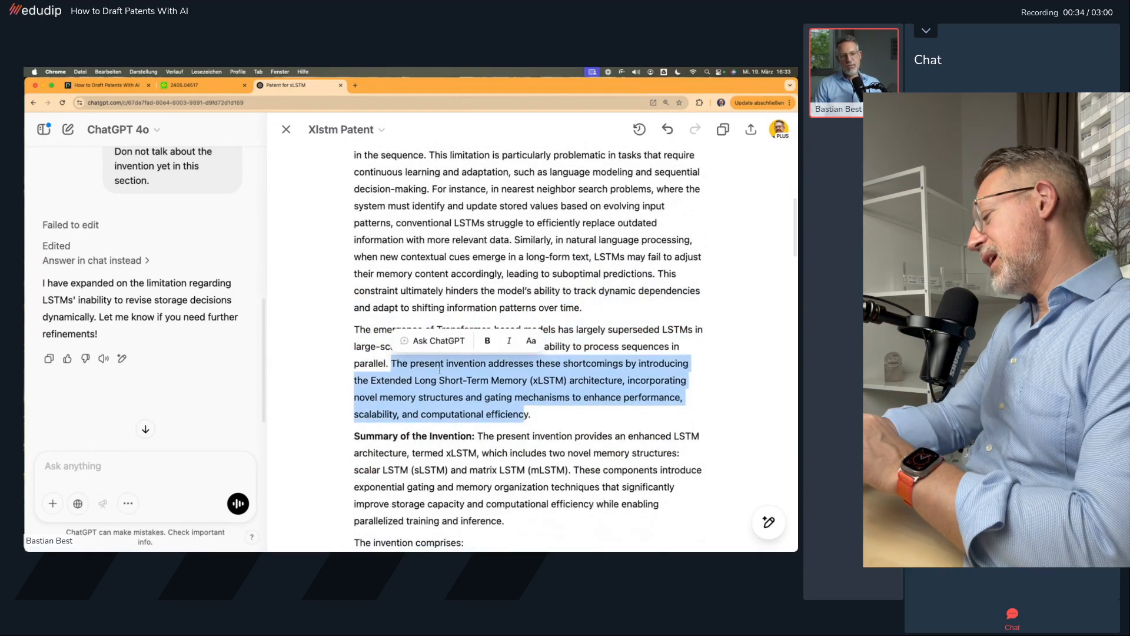
scroll("down", 3)
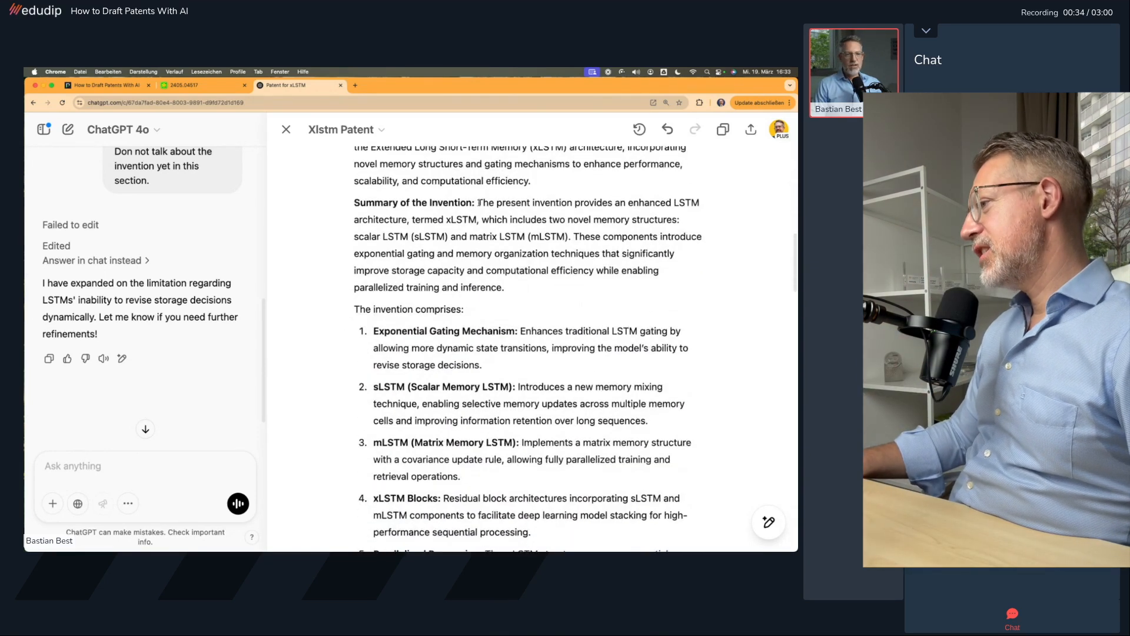
left_click_drag(478, 202, 679, 219)
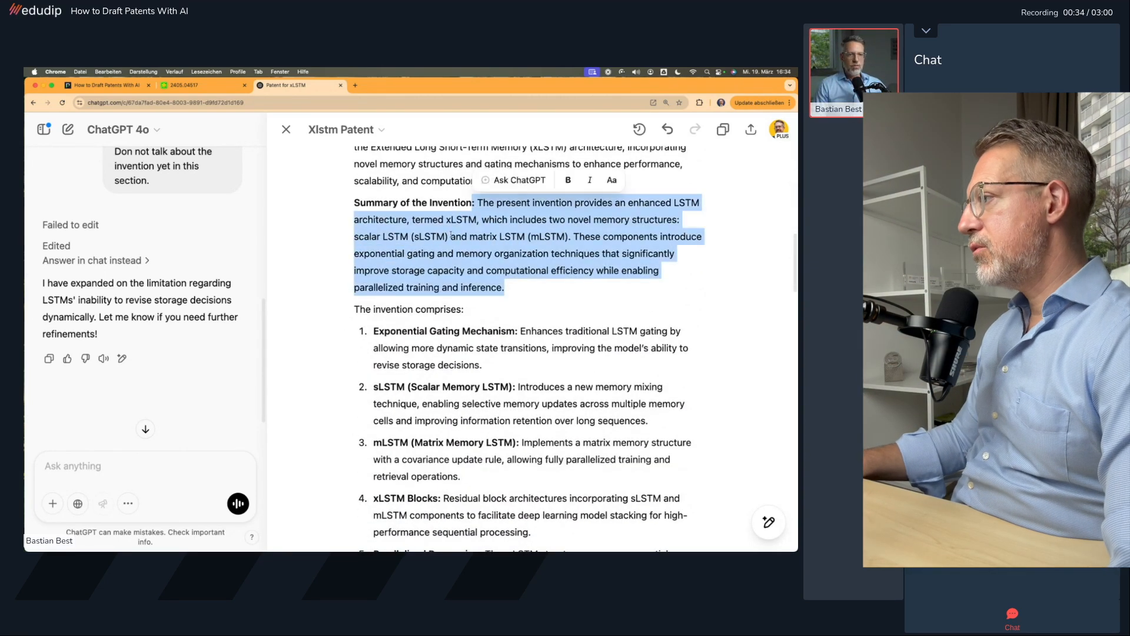
scroll("down", 3)
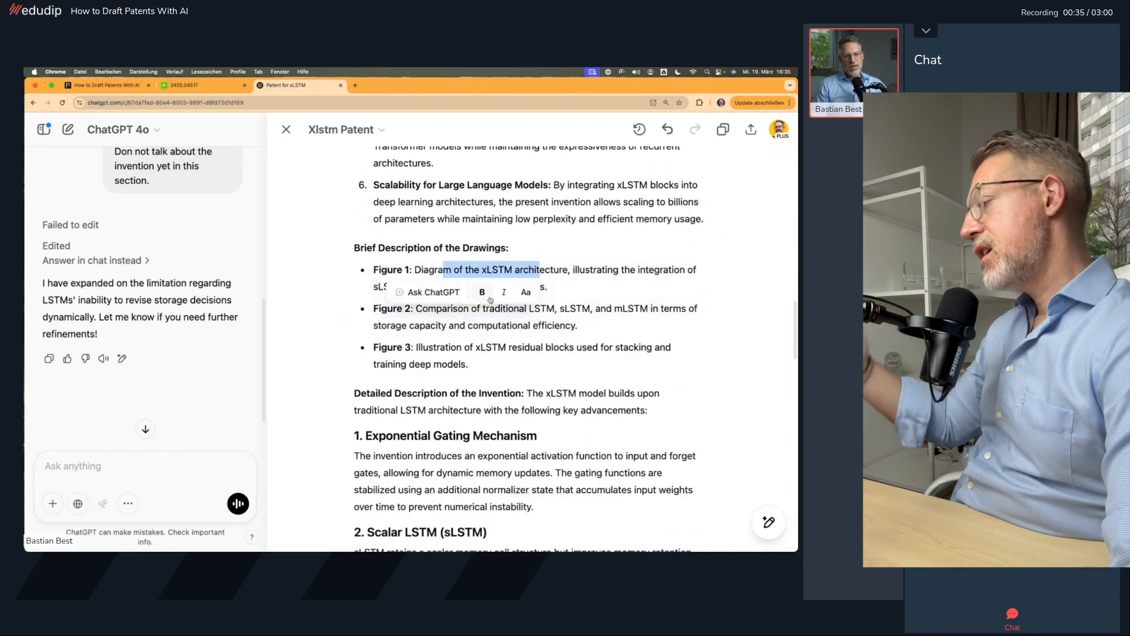
scroll("down", 3)
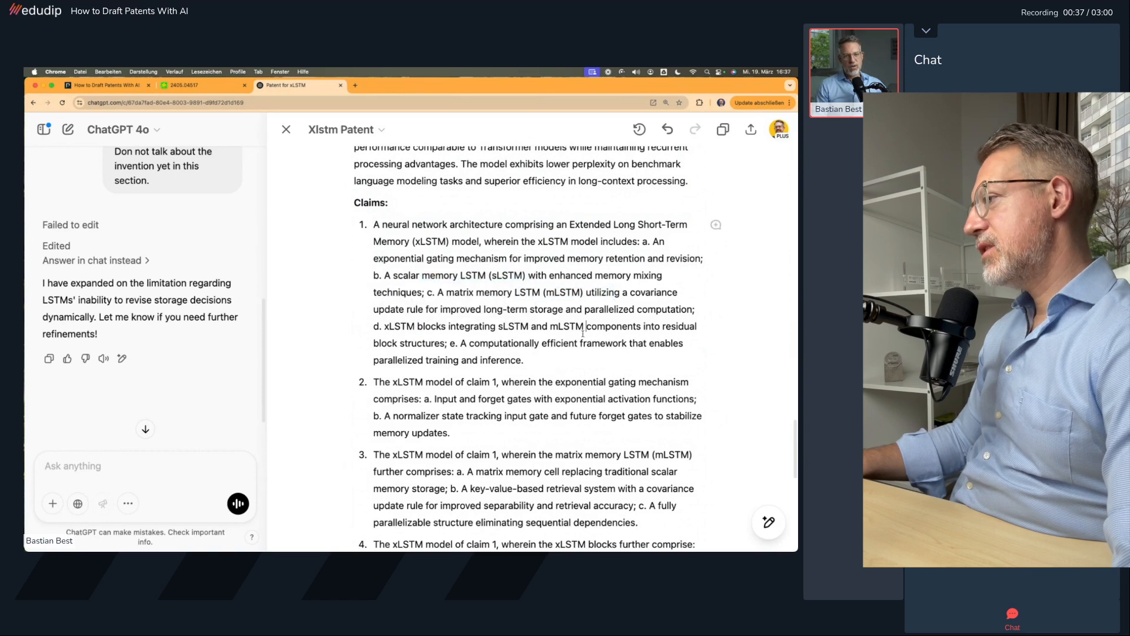
scroll("down", 3)
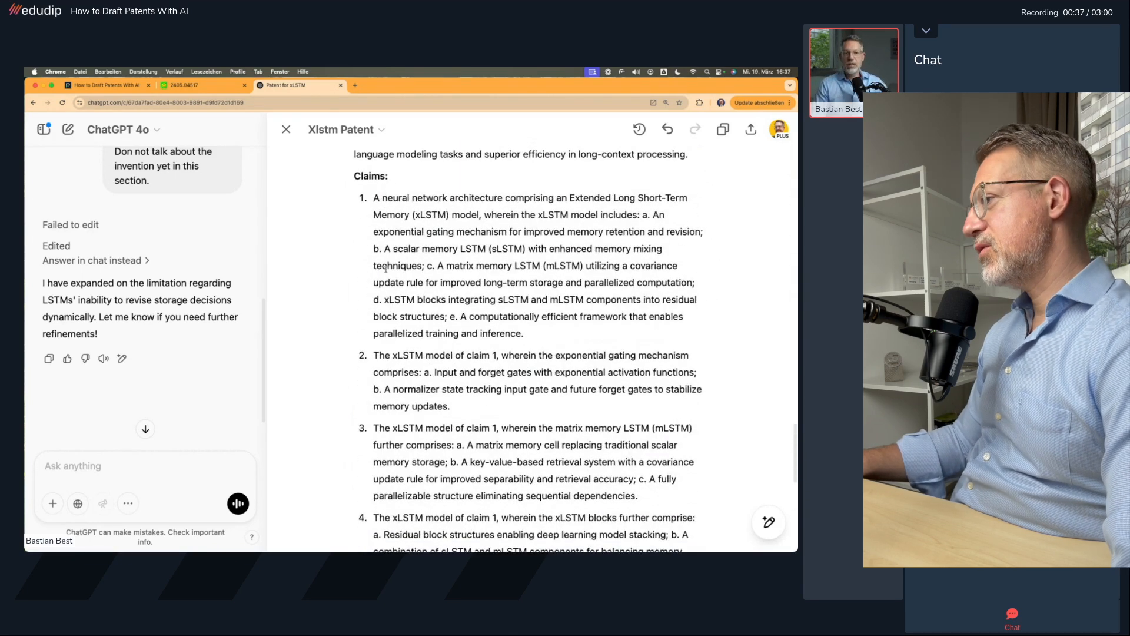
scroll("down", 3)
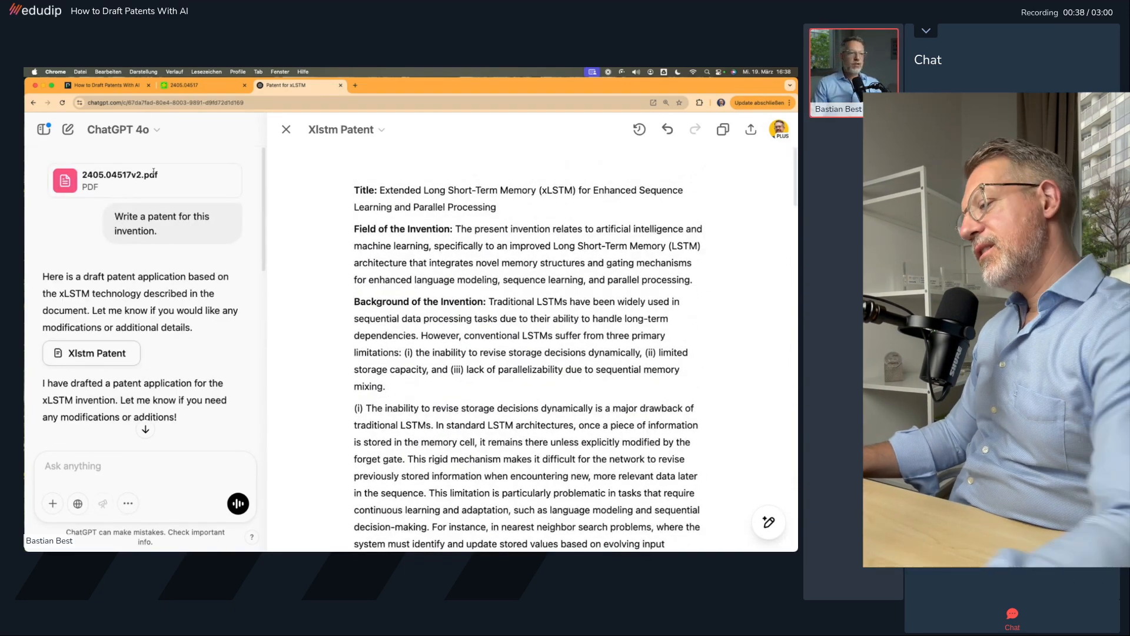
scroll("down", 3)
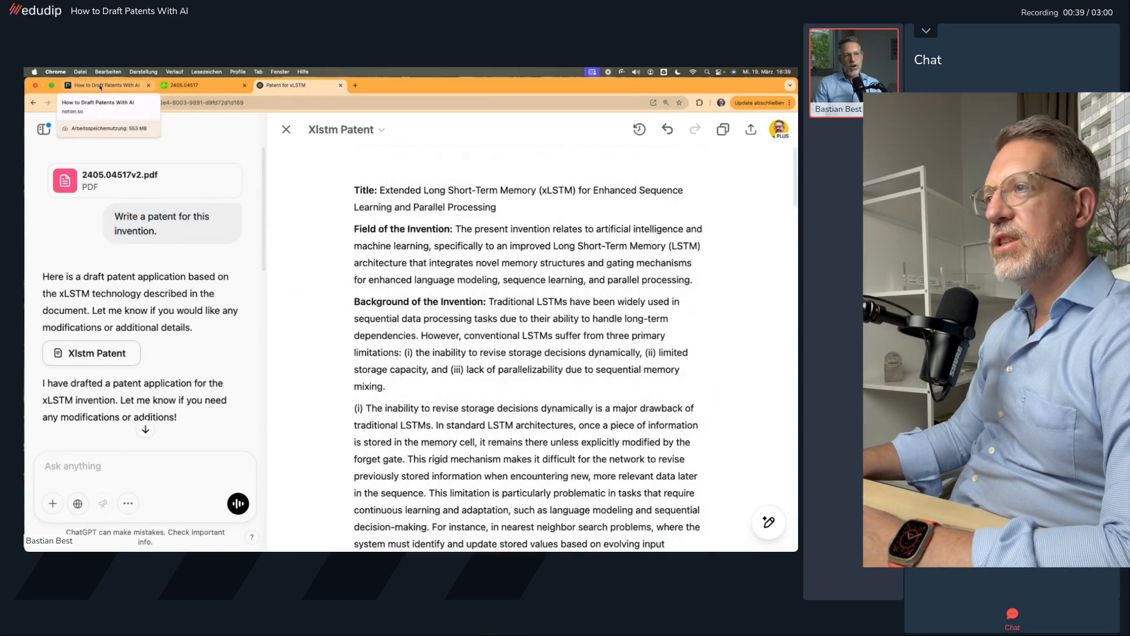
Return to the Notion webinar notes from the AI Tool Landscape slide
left_click(105, 85)
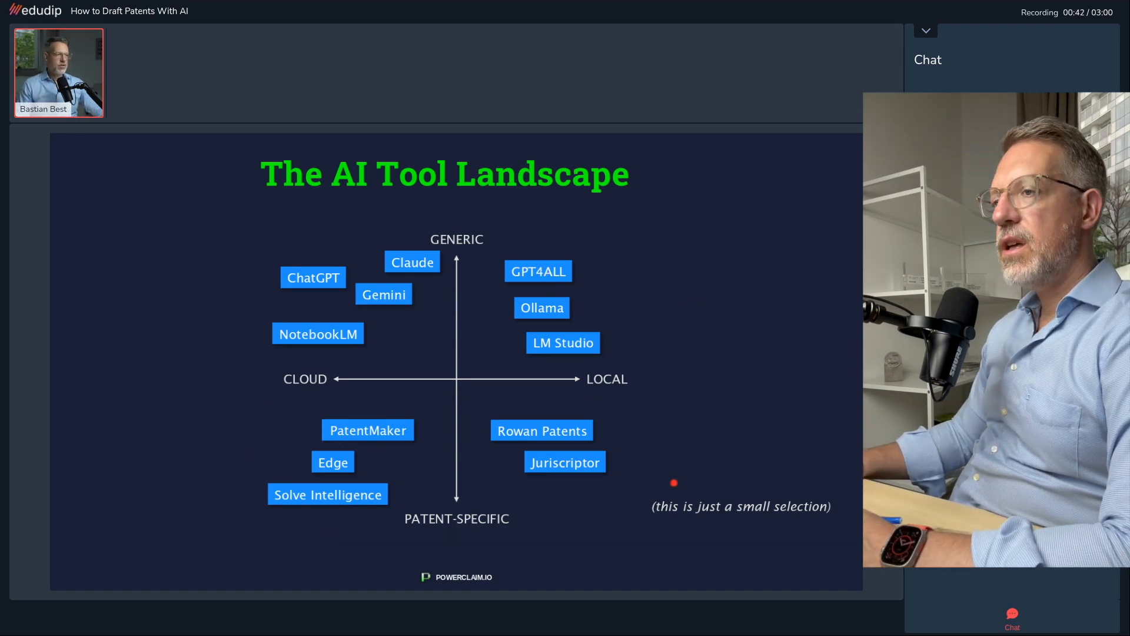
mouse_move(407, 451)
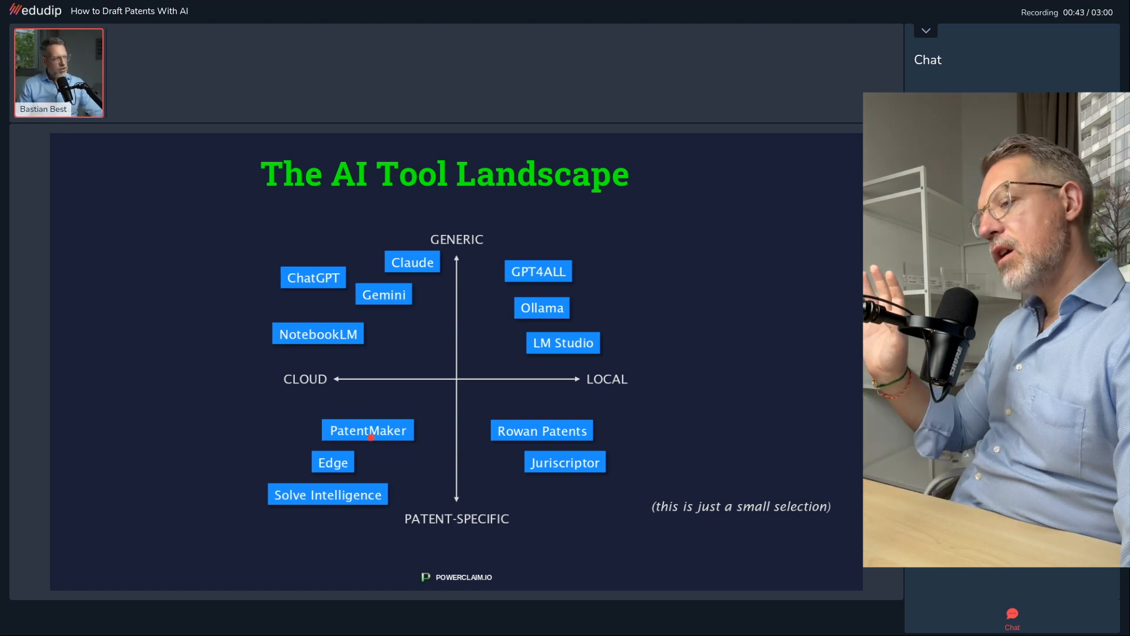
mouse_move(509, 459)
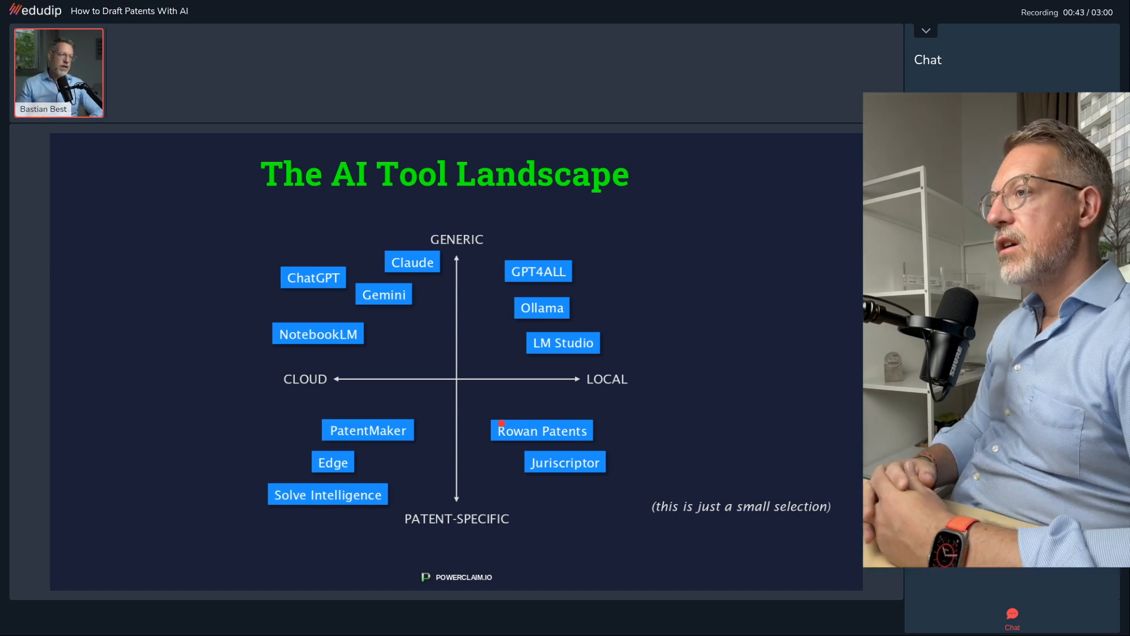
mouse_move(380, 390)
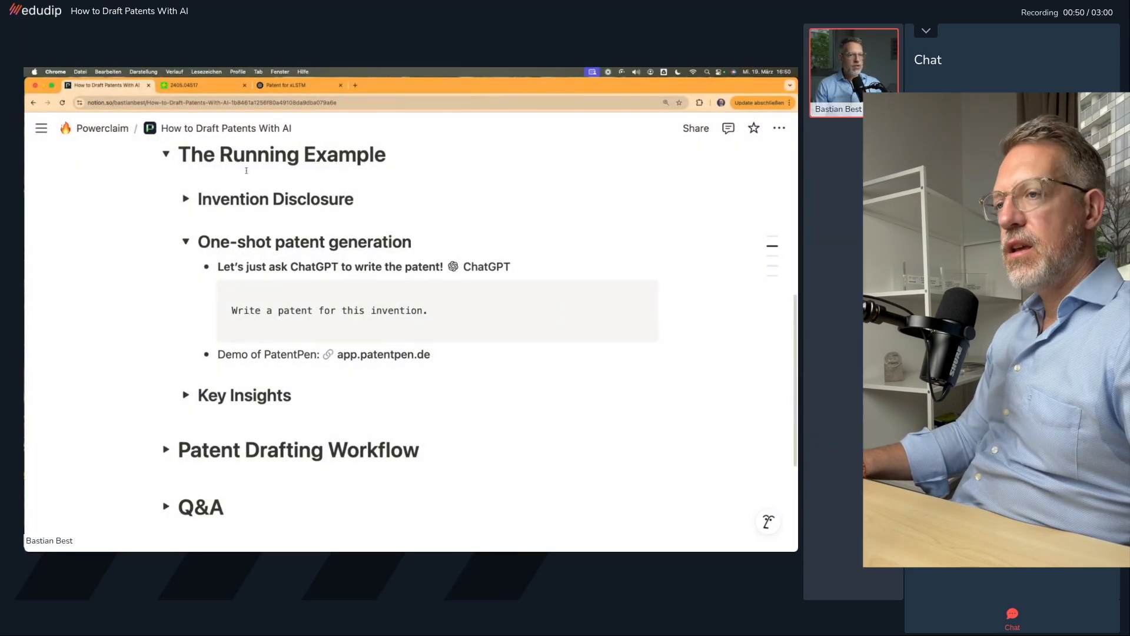
Switch to the ChatGPT patent chat holding the claim 1 exponential-gating request
left_click(288, 85)
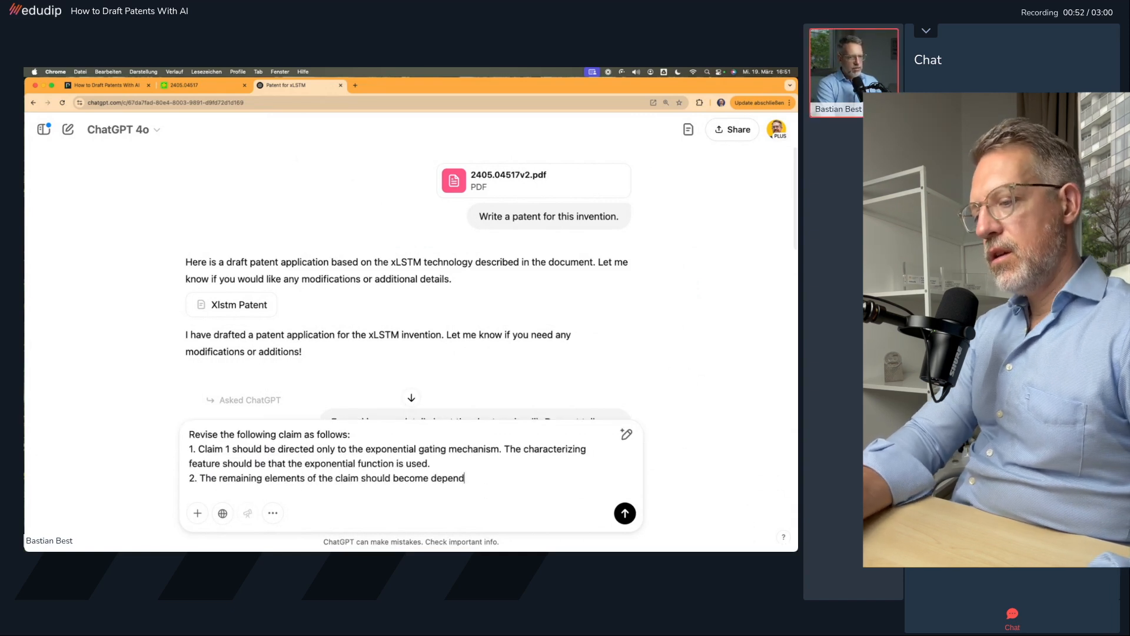
Send the claim 1 revision, select revised claims 1–5, and bring them to PatentPen
left_click(625, 514)
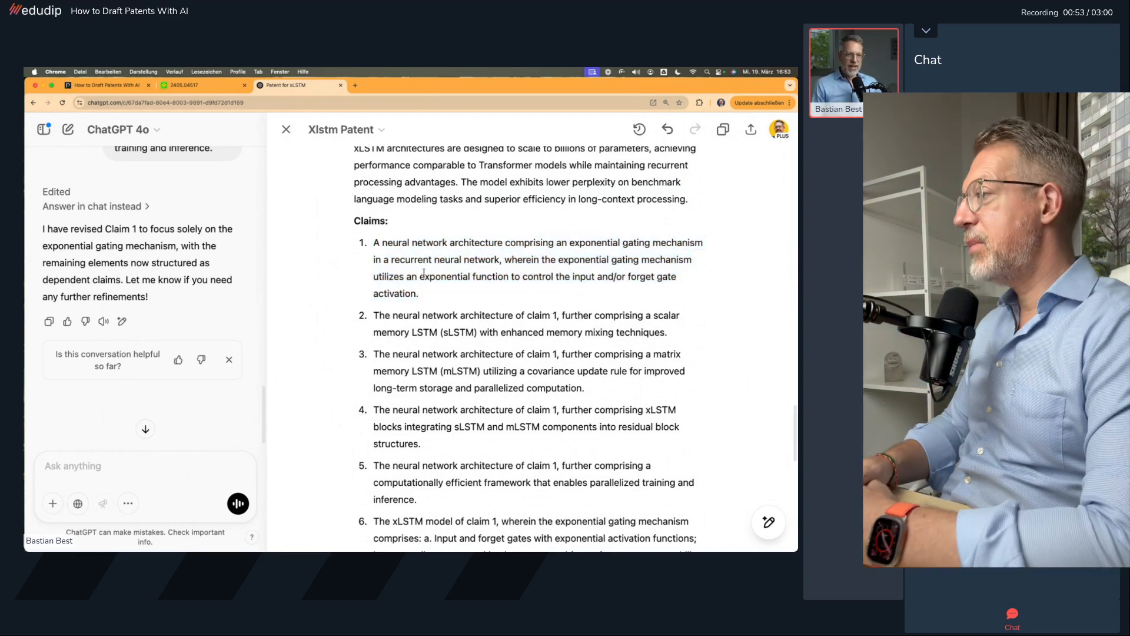
scroll("down", 3)
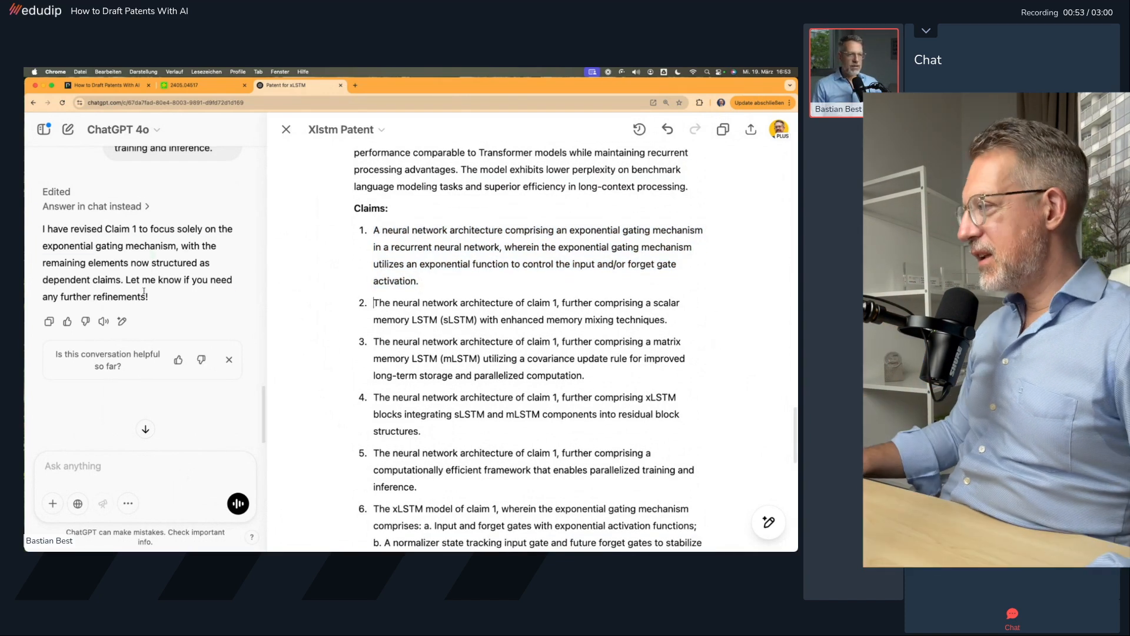
left_click_drag(373, 229, 421, 422)
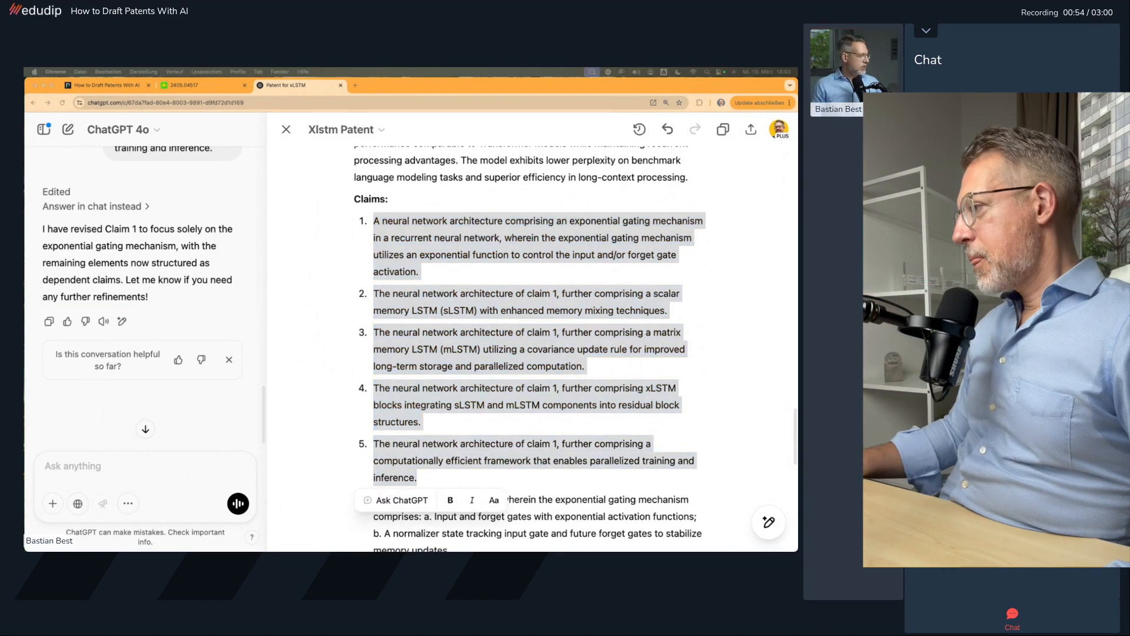
left_click(106, 86)
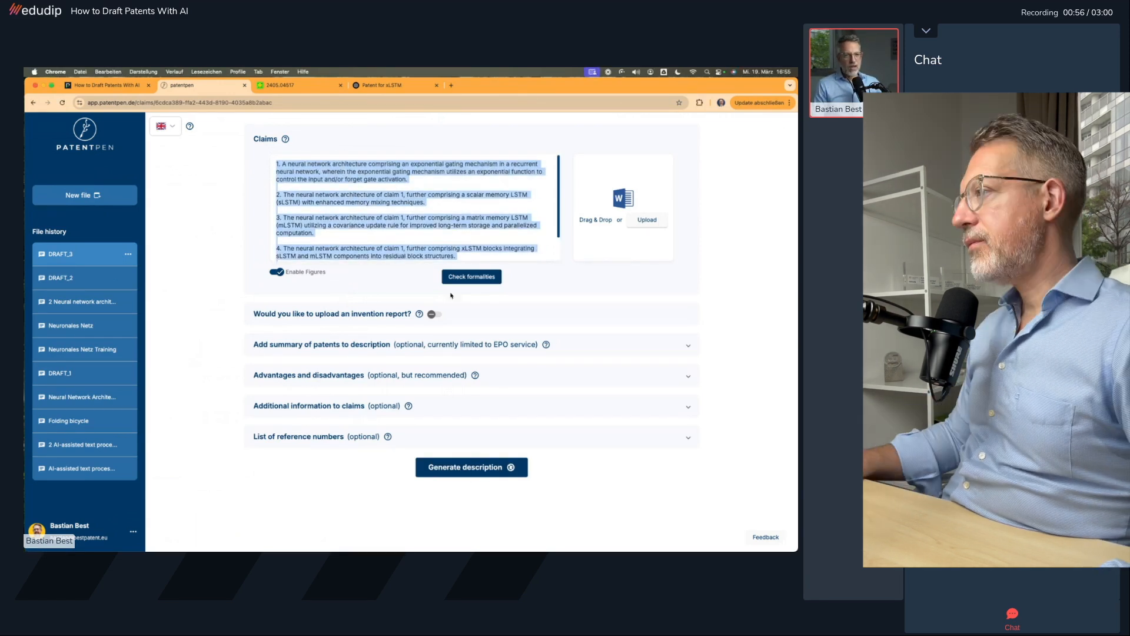
Run the formalities check, note the advice to split claim 1 into two parts, and close the report
left_click(471, 276)
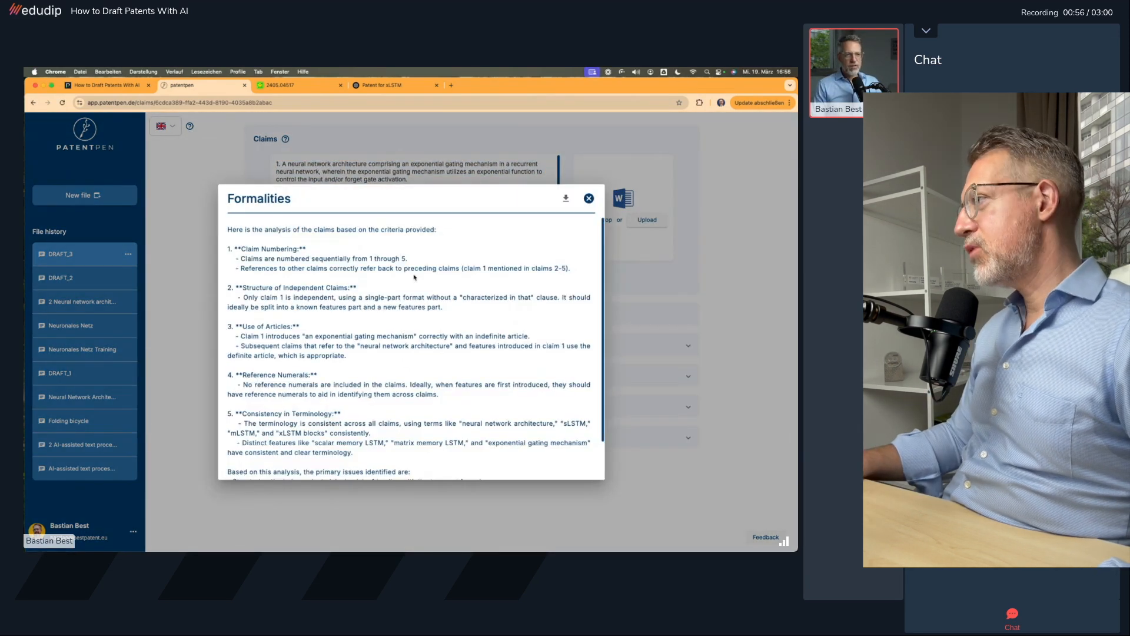
left_click_drag(294, 306, 442, 306)
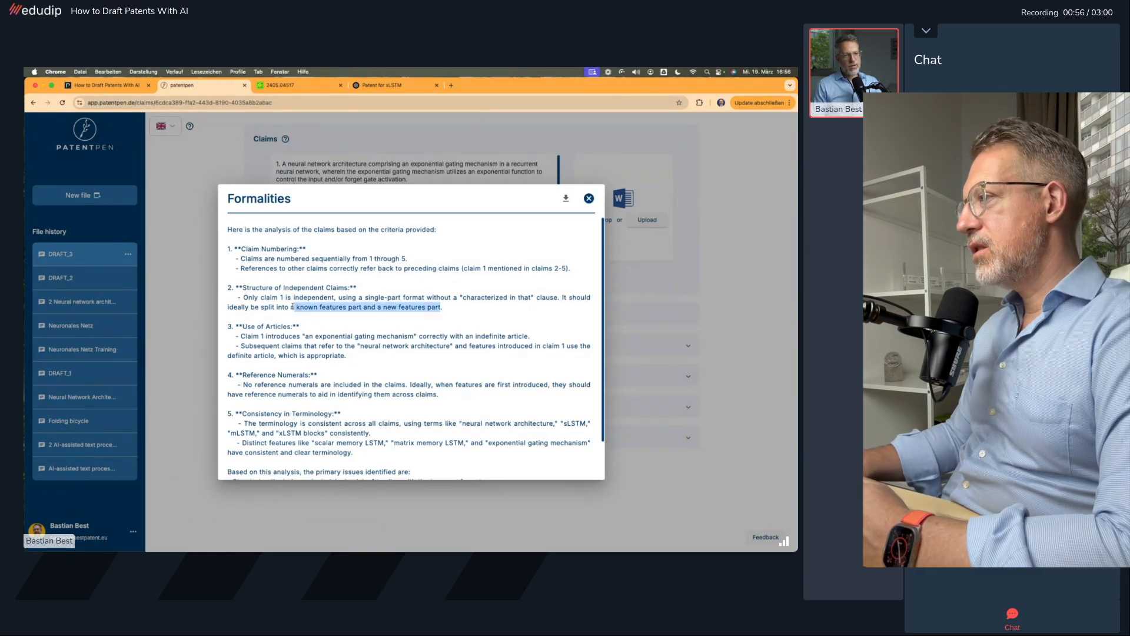
scroll("down", 3)
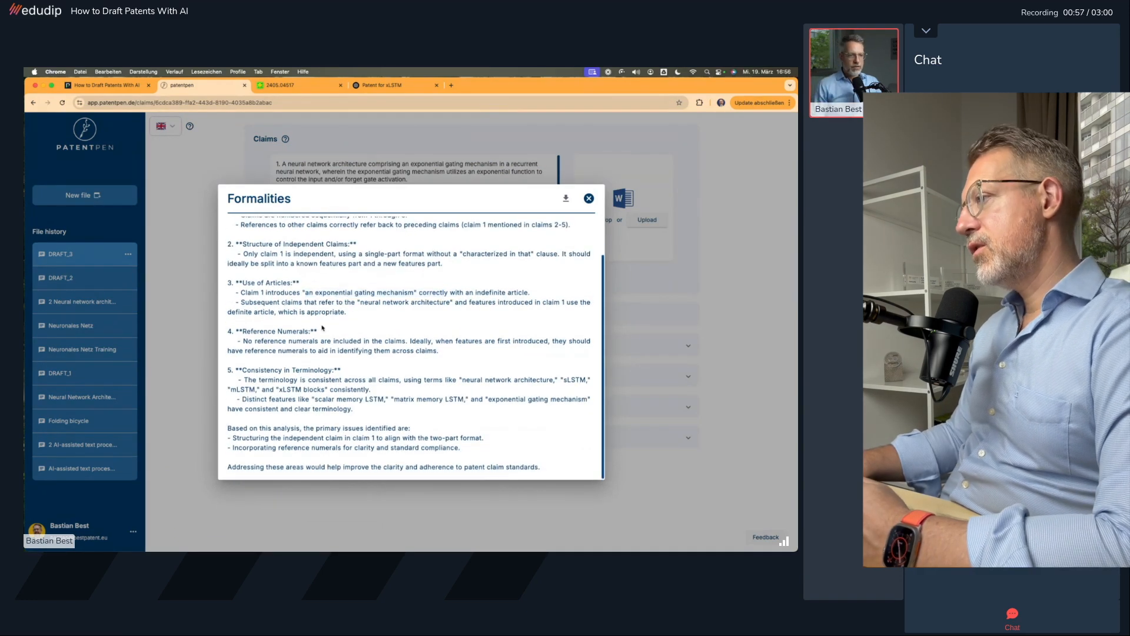
left_click(589, 197)
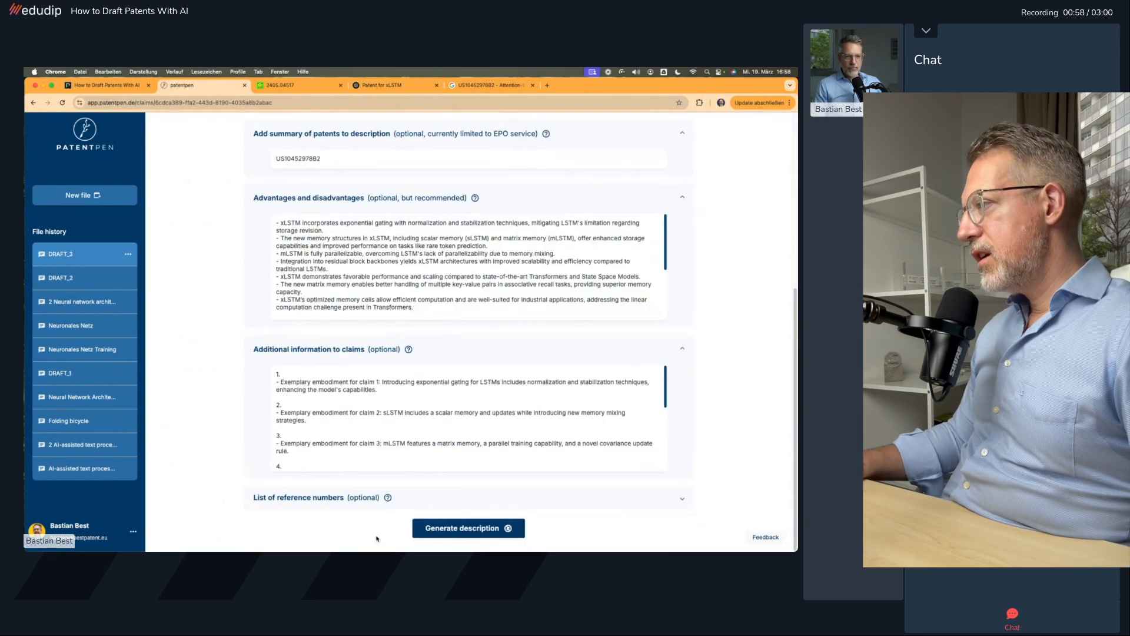
Generate the description and follow the drafting through technical field, background, objective and claim 4 of 5
left_click(468, 528)
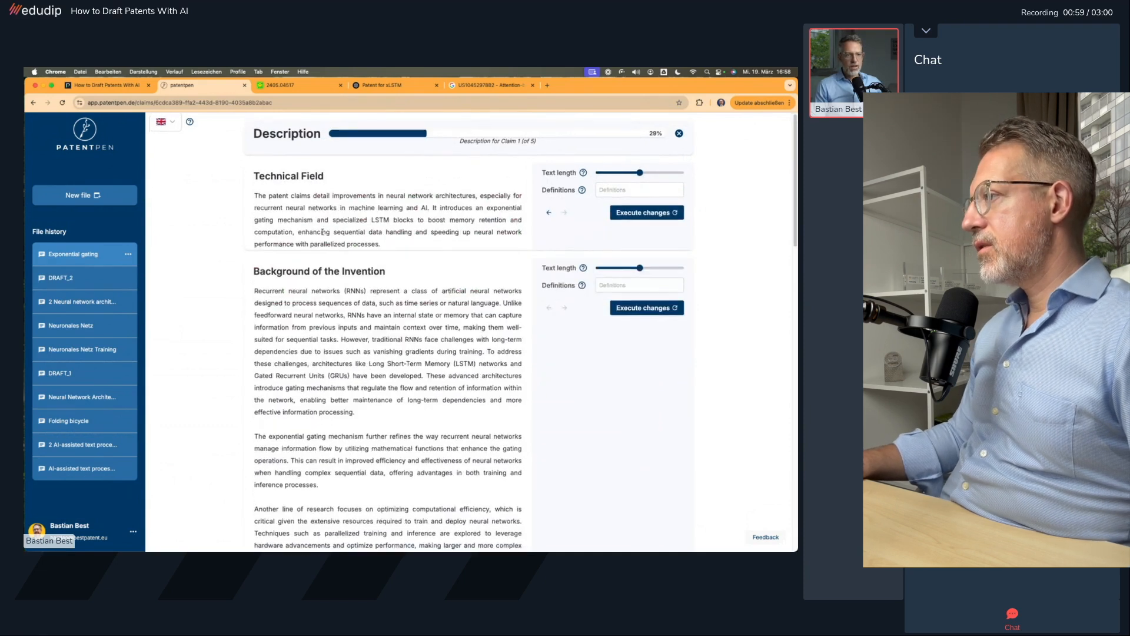
scroll("down", 3)
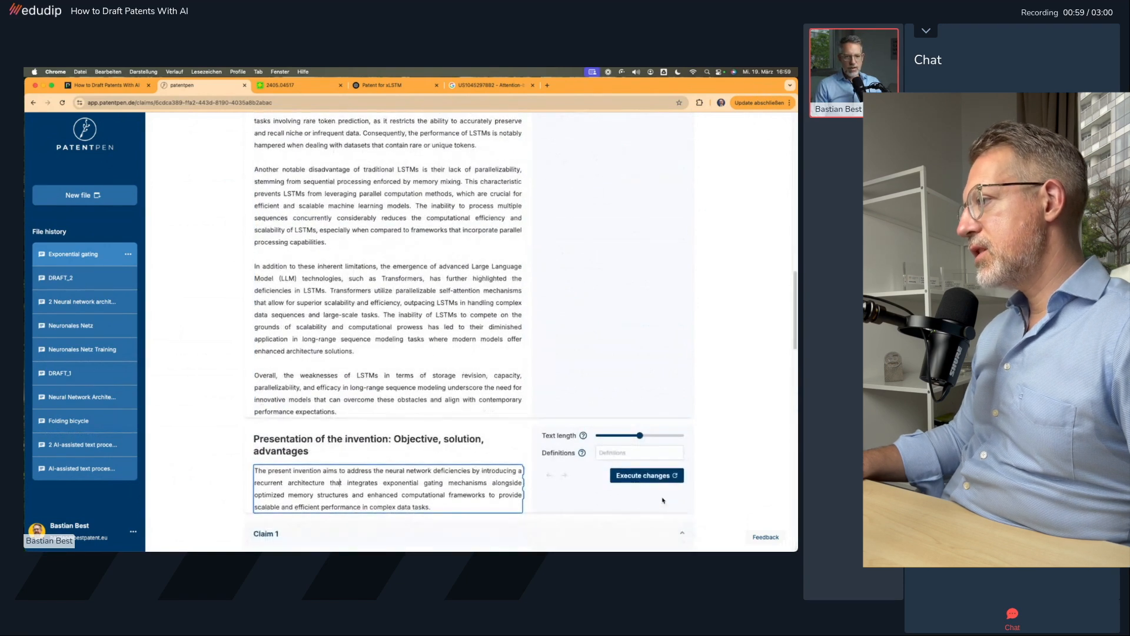
scroll("down", 3)
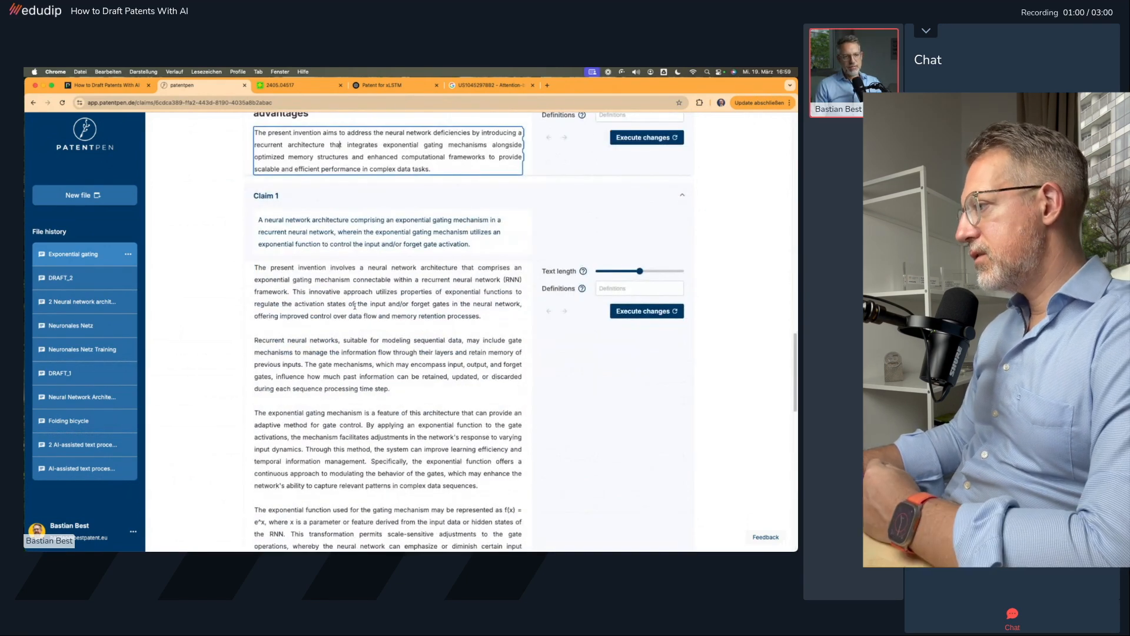
scroll("down", 3)
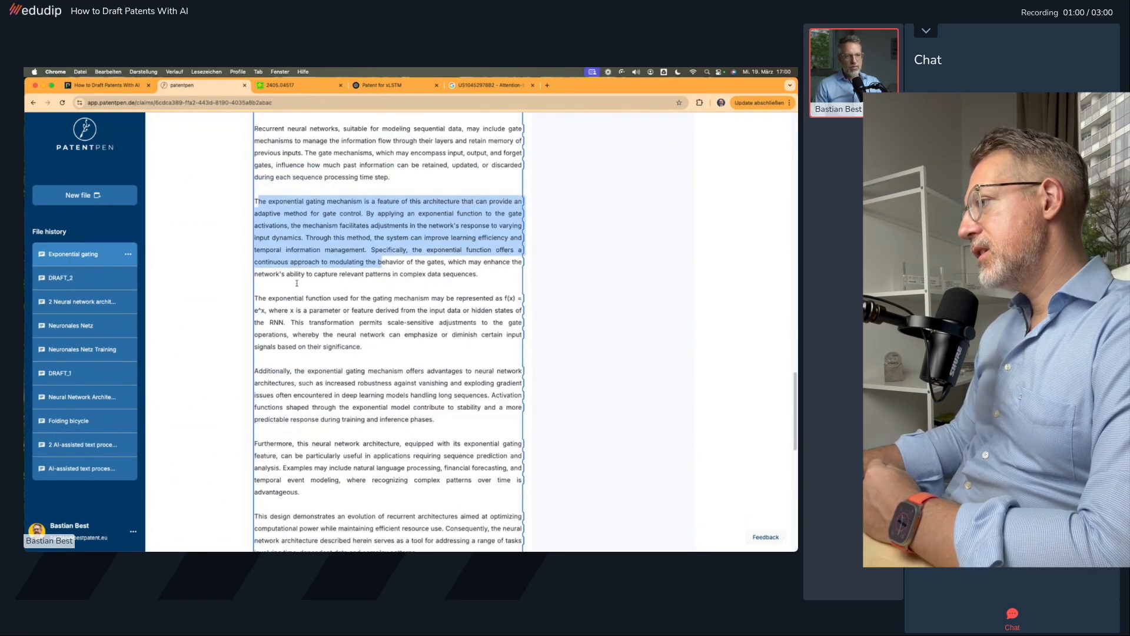
scroll("down", 3)
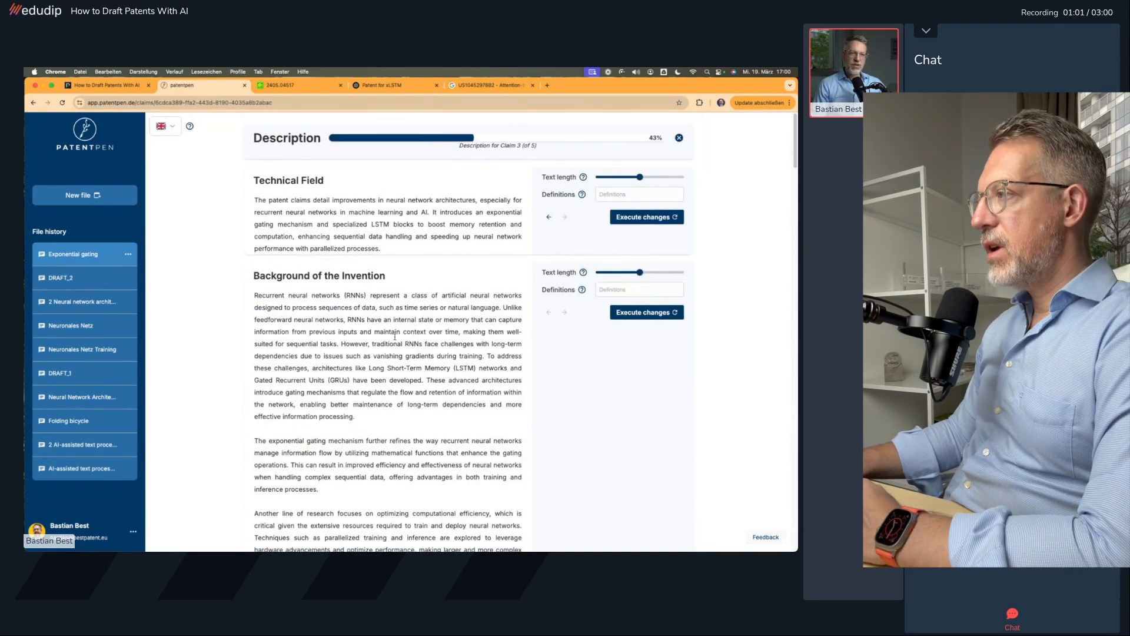
scroll("down", 3)
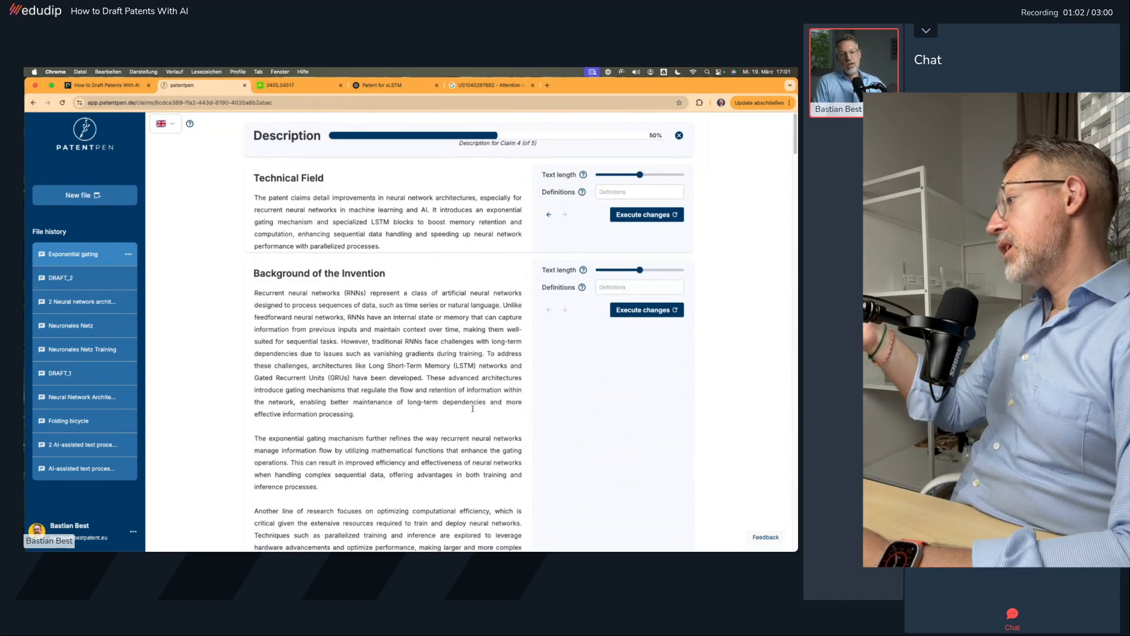
Scroll through the remaining description text as generation completes
scroll("down", 3)
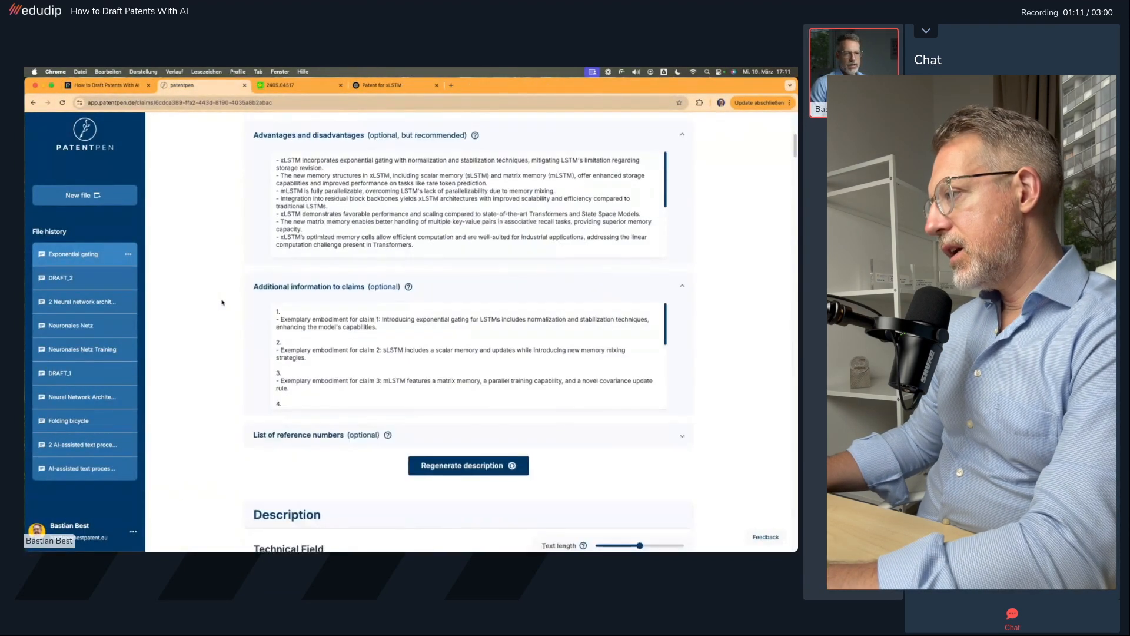
scroll("down", 3)
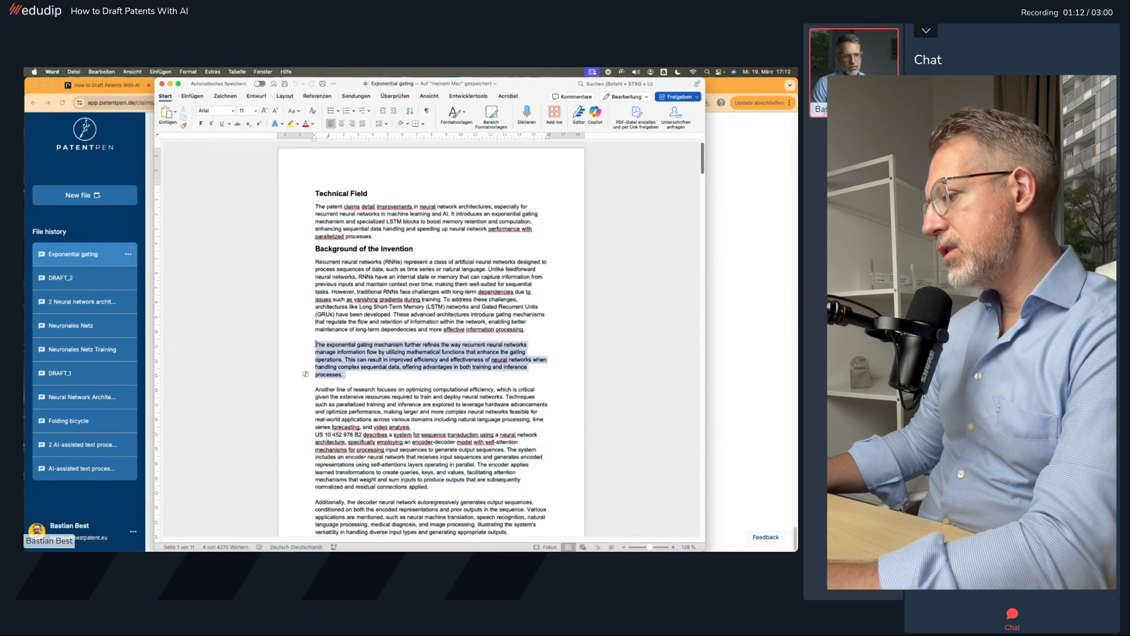
scroll("down", 3)
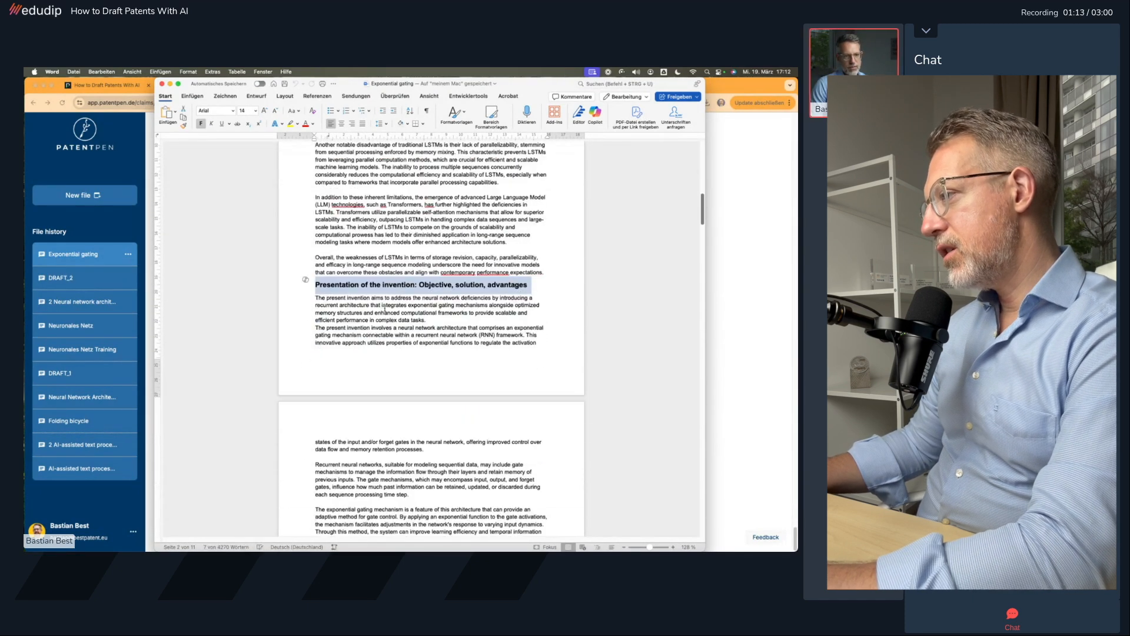
scroll("down", 3)
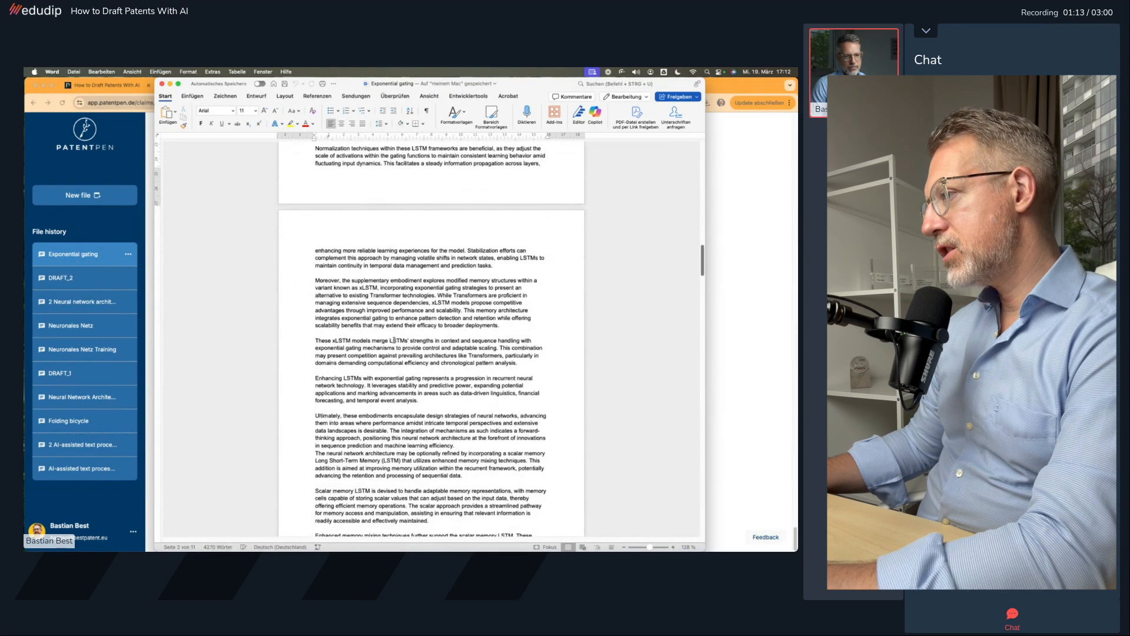
scroll("down", 3)
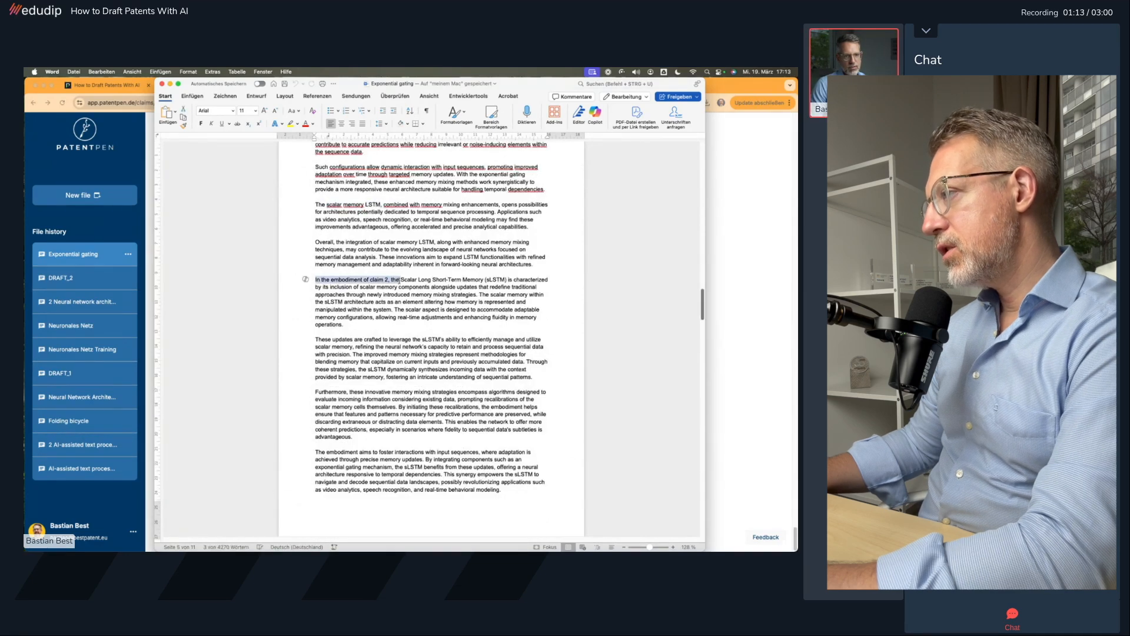
scroll("down", 3)
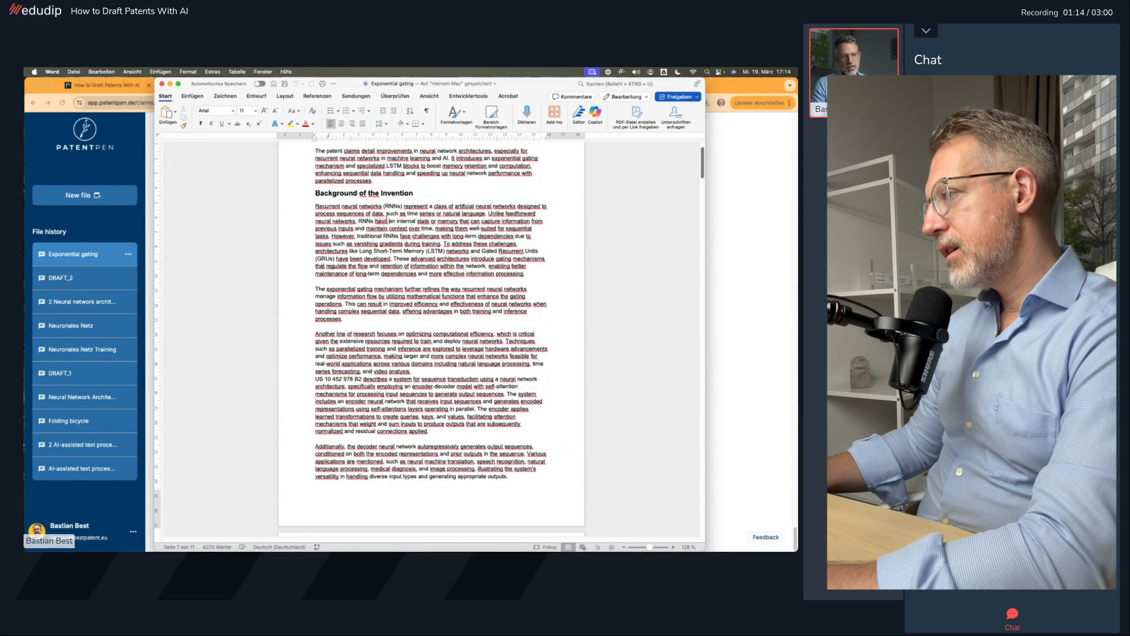
scroll("down", 3)
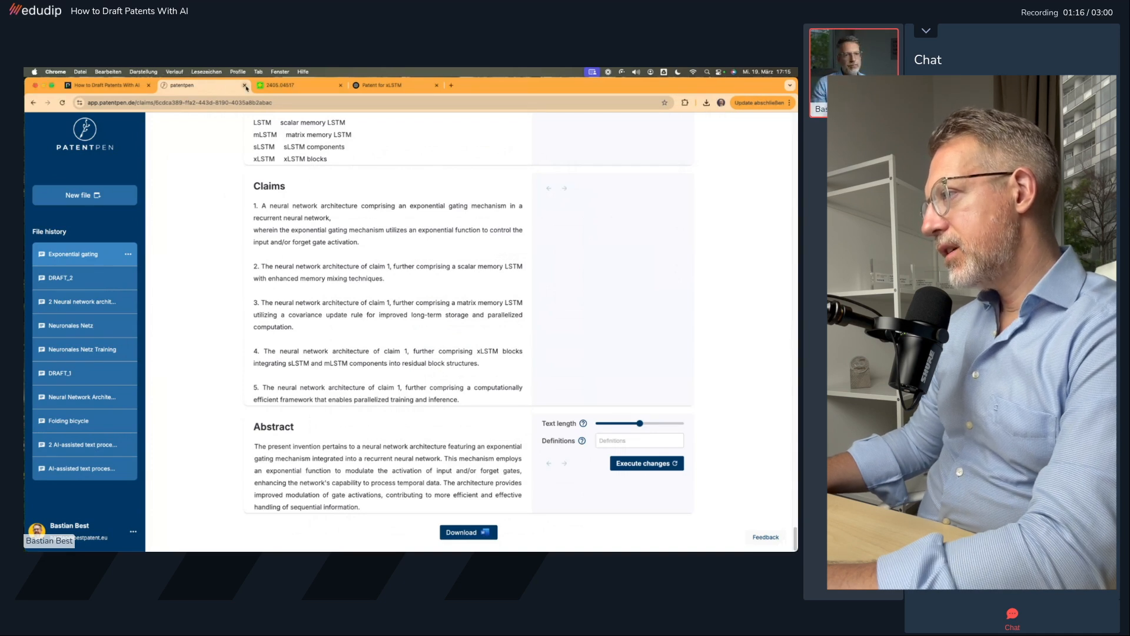
Close the PatentPen page and collapse Notion's #1 Understanding the Invention section
left_click(249, 85)
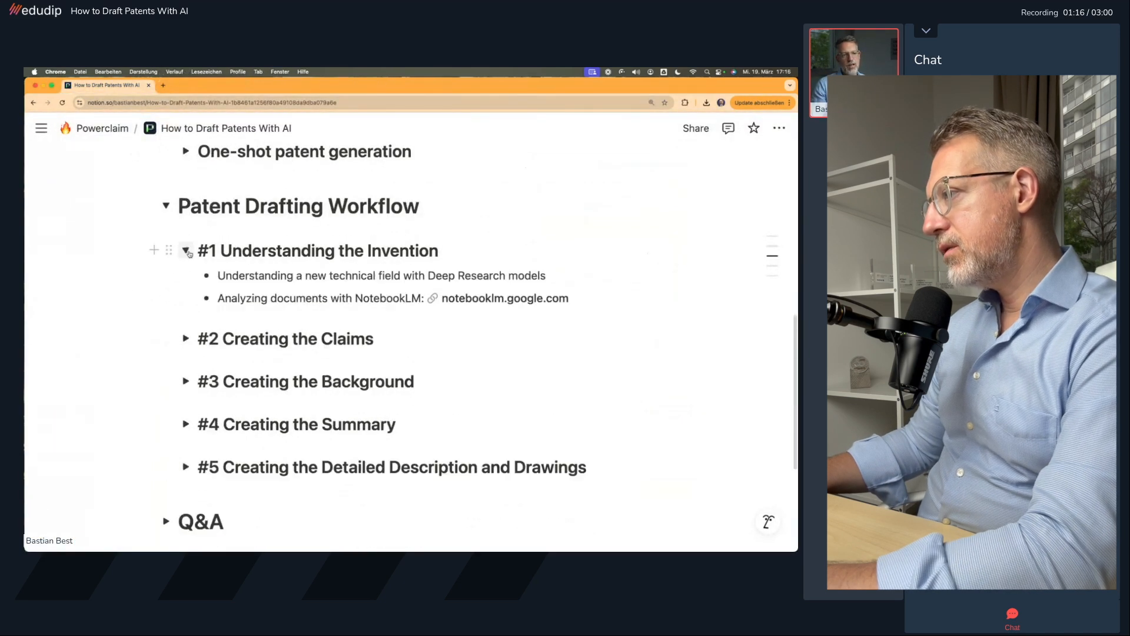
left_click(187, 250)
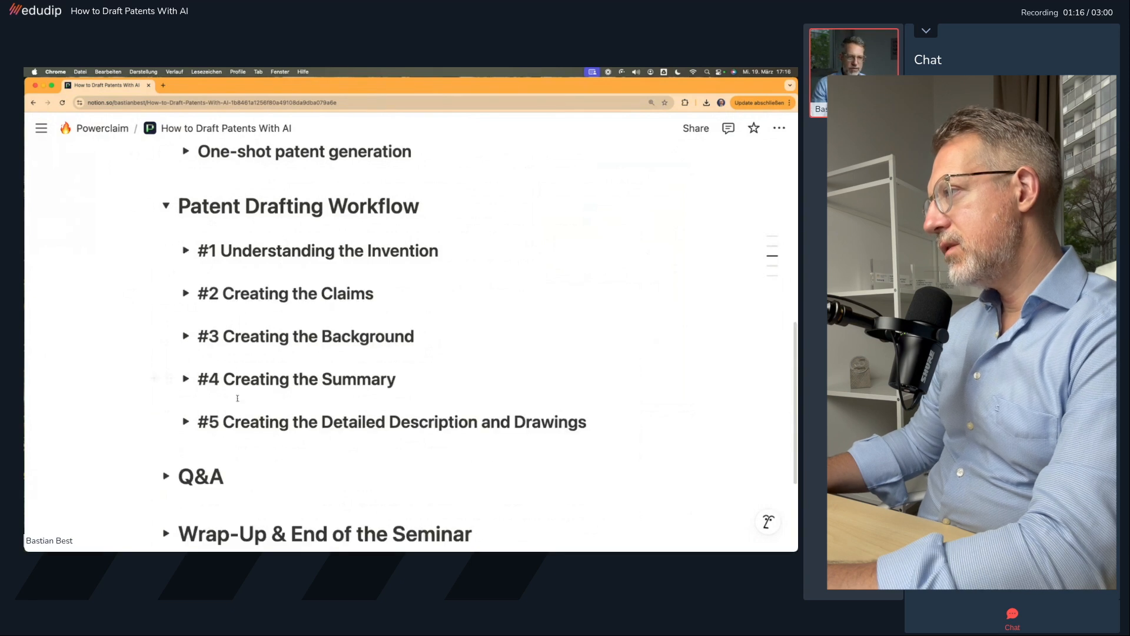
left_click(186, 293)
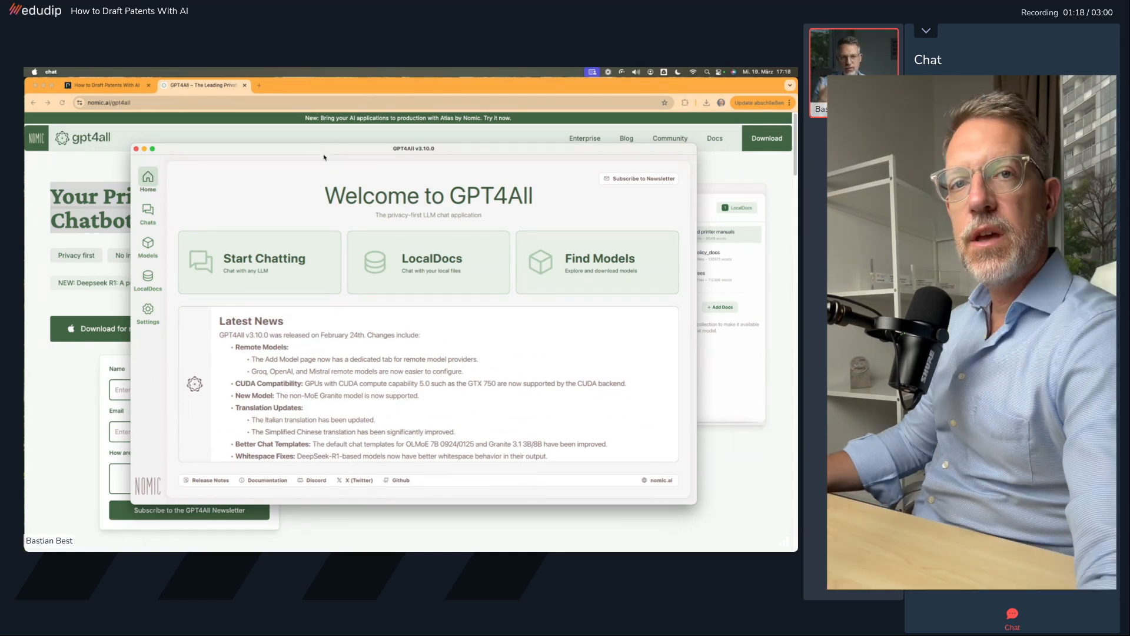
View GPT4All's installed models, then show the xlstm LocalDocs collection
left_click(148, 246)
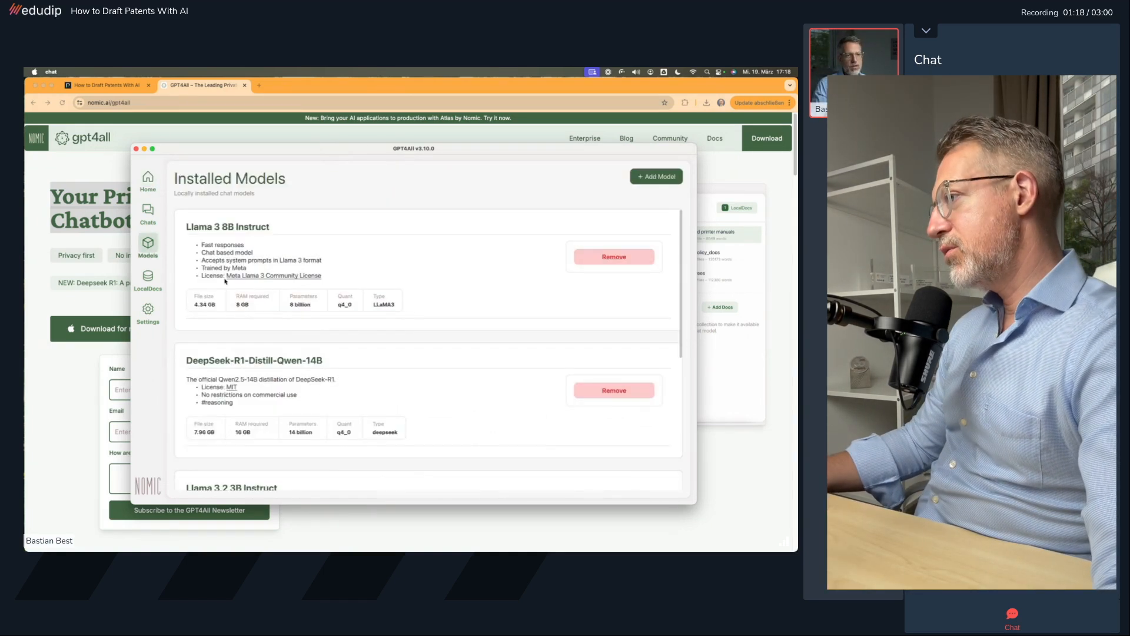
left_click(148, 214)
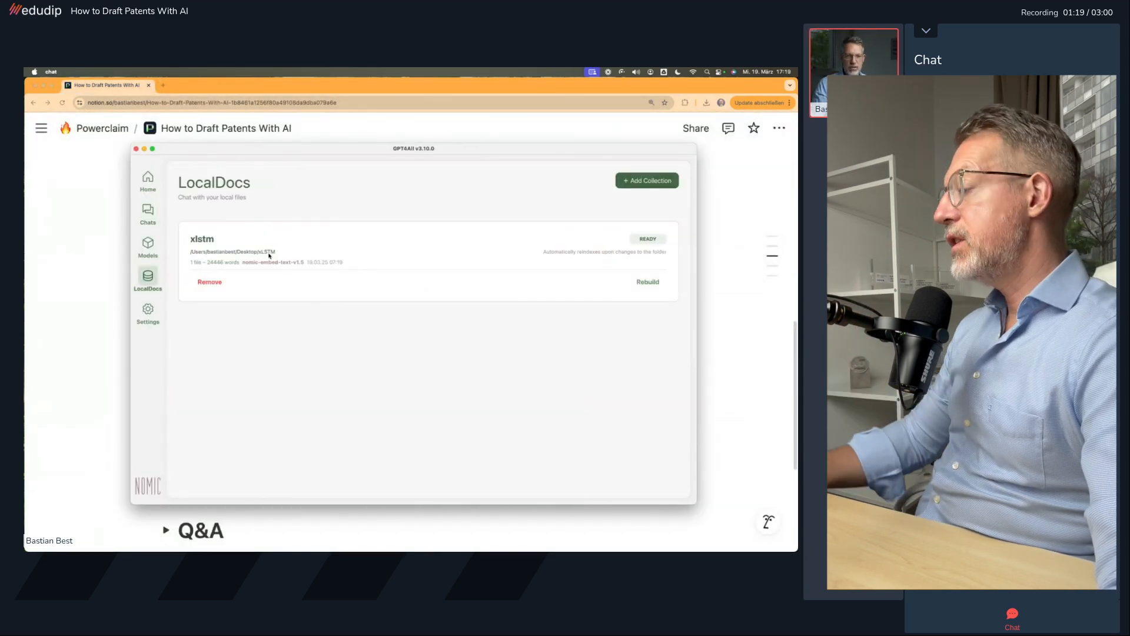
left_click(148, 215)
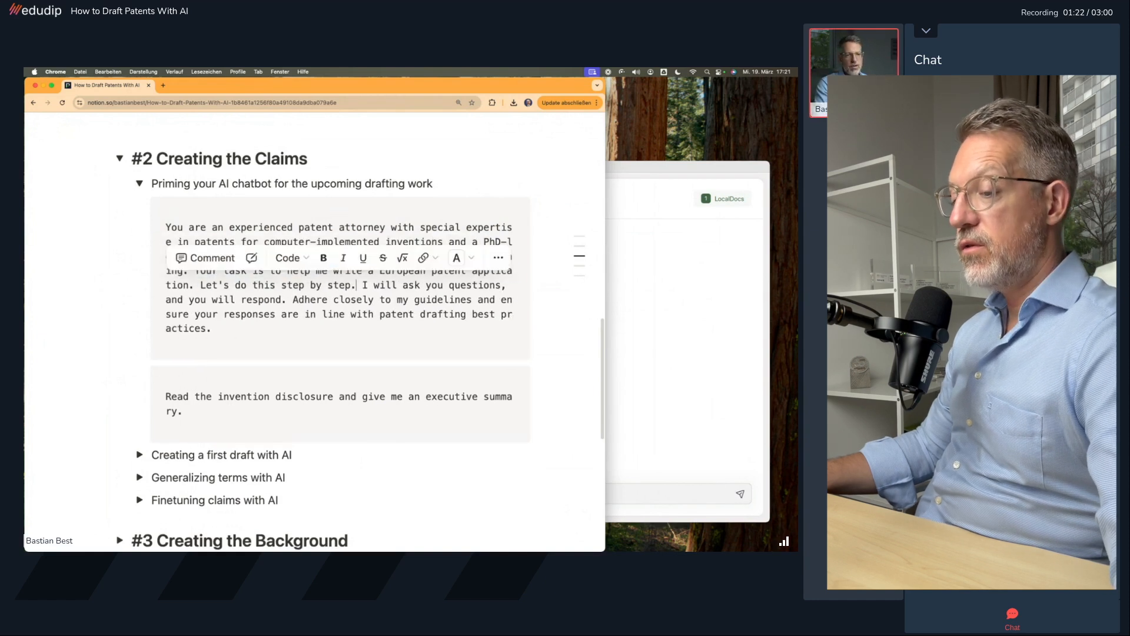
Grab the chatbot priming prompt text in Notion's Creating the Claims section
left_click(447, 209)
type("Draft a broad patent claim on this idea: An LSTM neural ne")
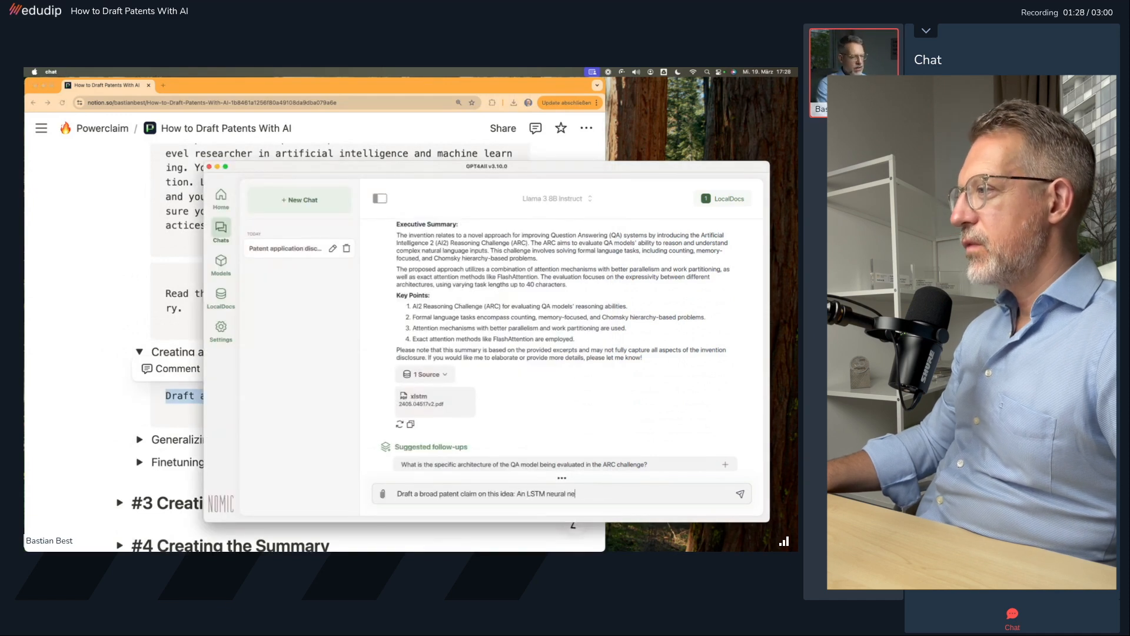
Send GPT4All the request for a broad LSTM claim with exponential activation
left_click(741, 493)
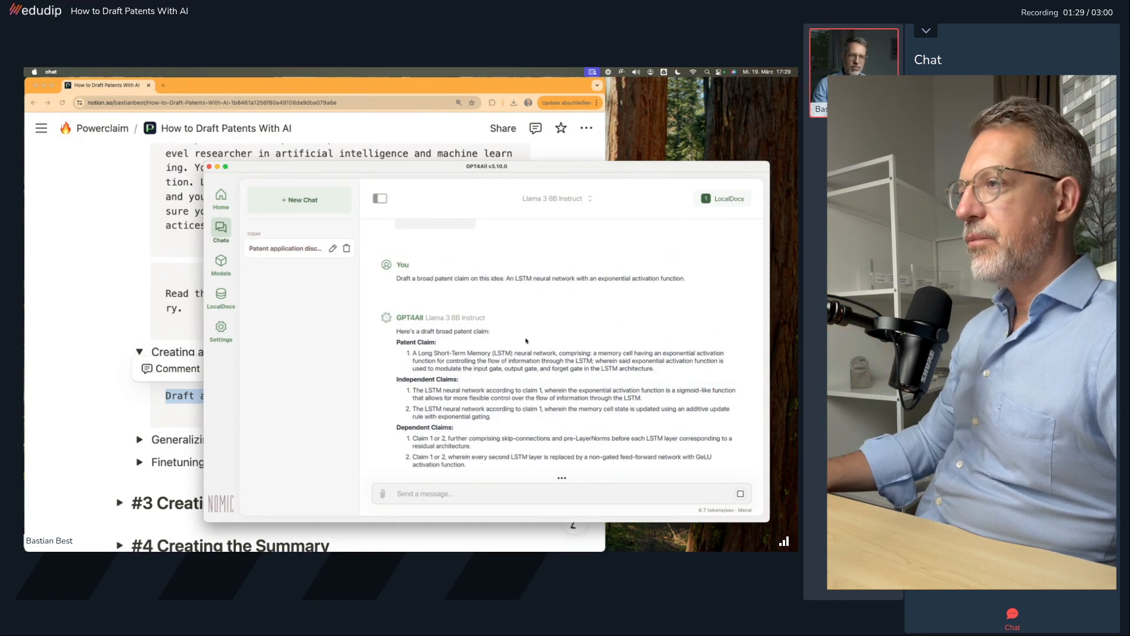
double_click(568, 368)
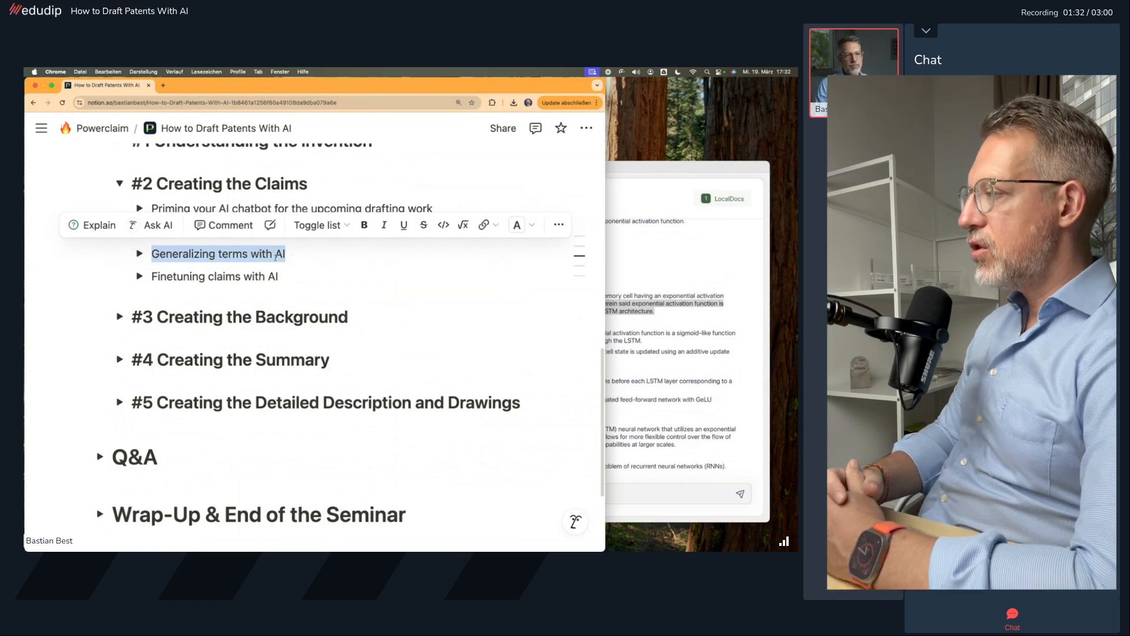
Switch to the Google search for 'rnn' to read about recurrent neural networks
left_click(139, 253)
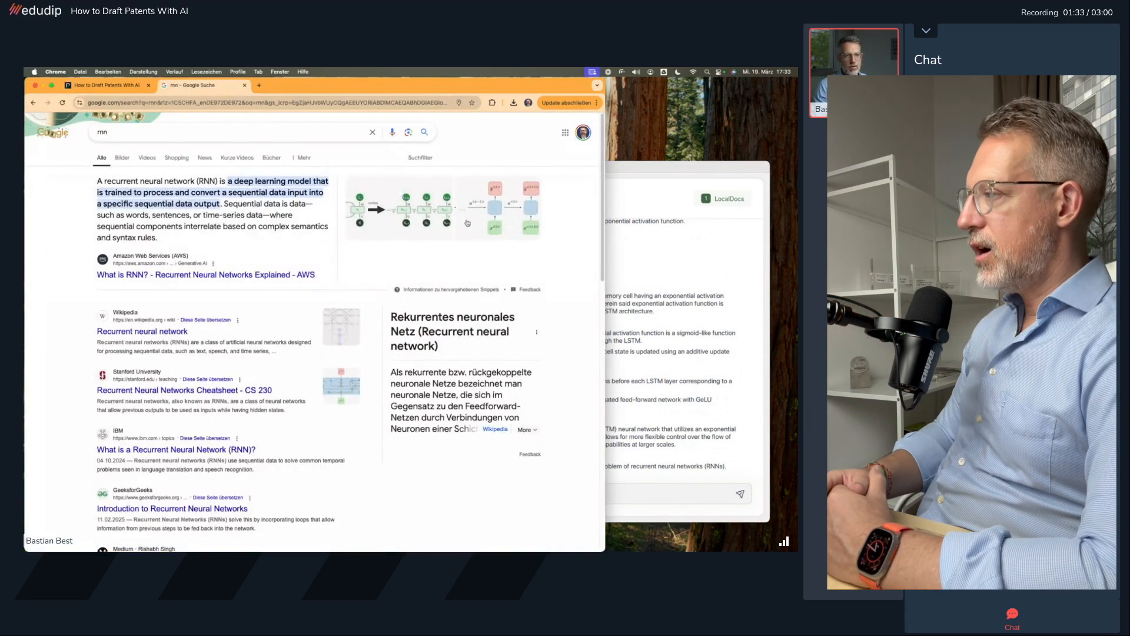
left_click(106, 85)
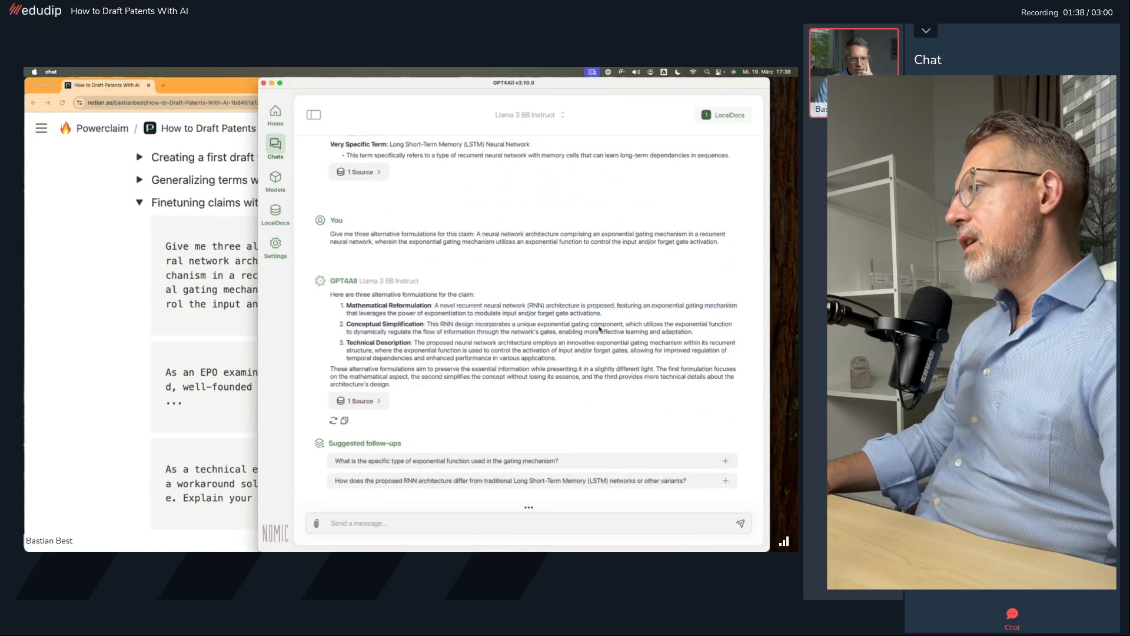
Read Gemini's Formulations 1 and 2 with their rationales, then return to Notion's fine-tuning prompts
left_click_drag(415, 342, 706, 343)
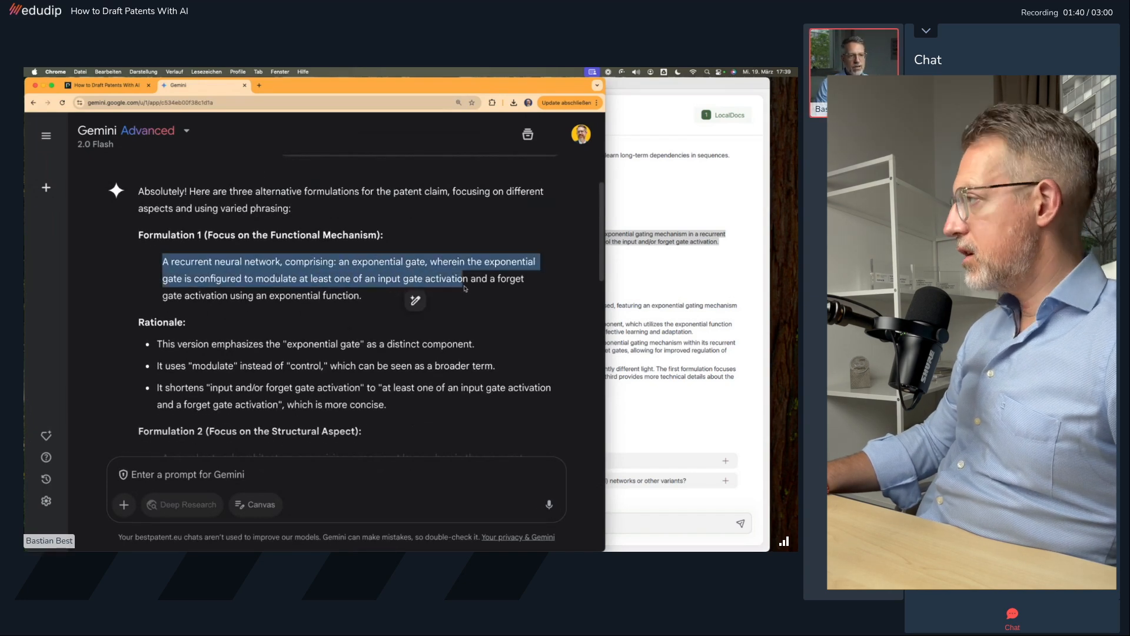
scroll("down", 3)
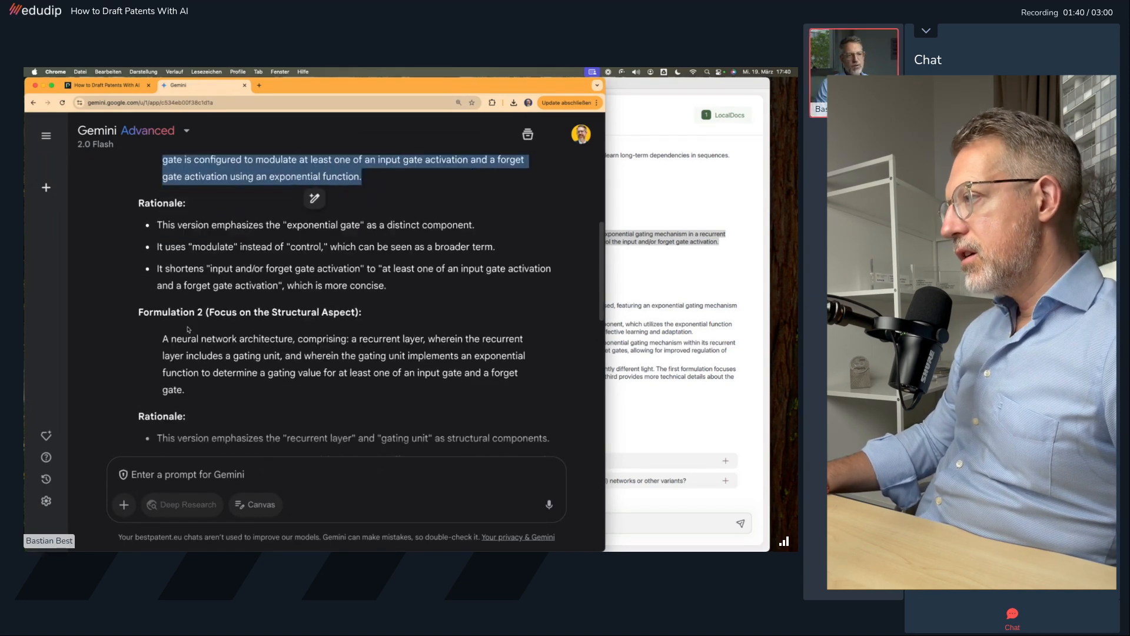
scroll("down", 3)
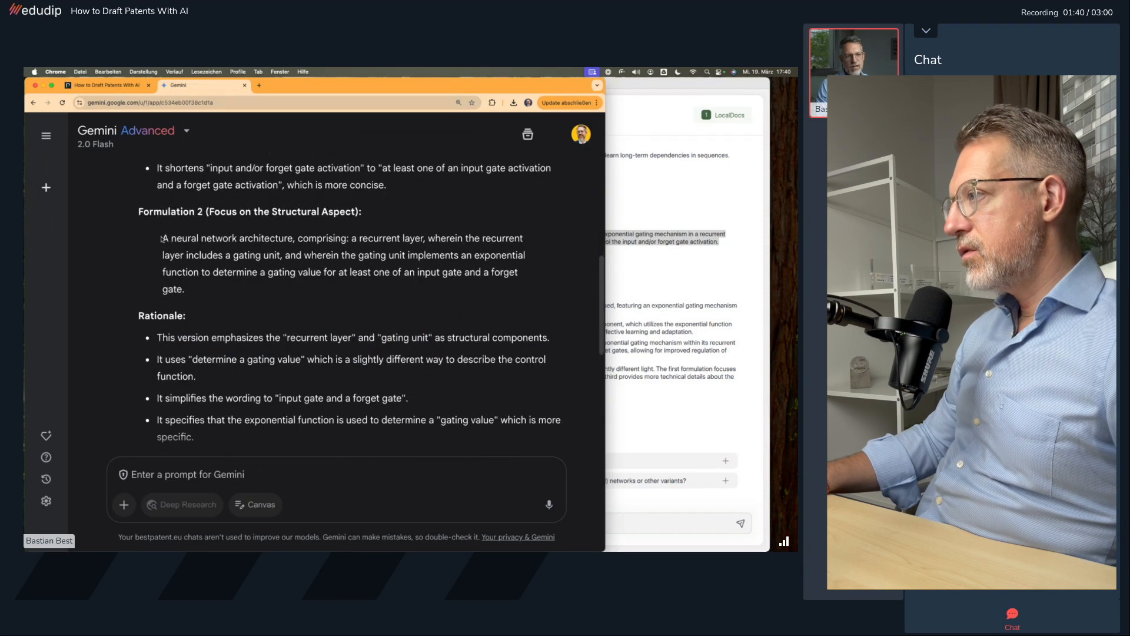
scroll("down", 3)
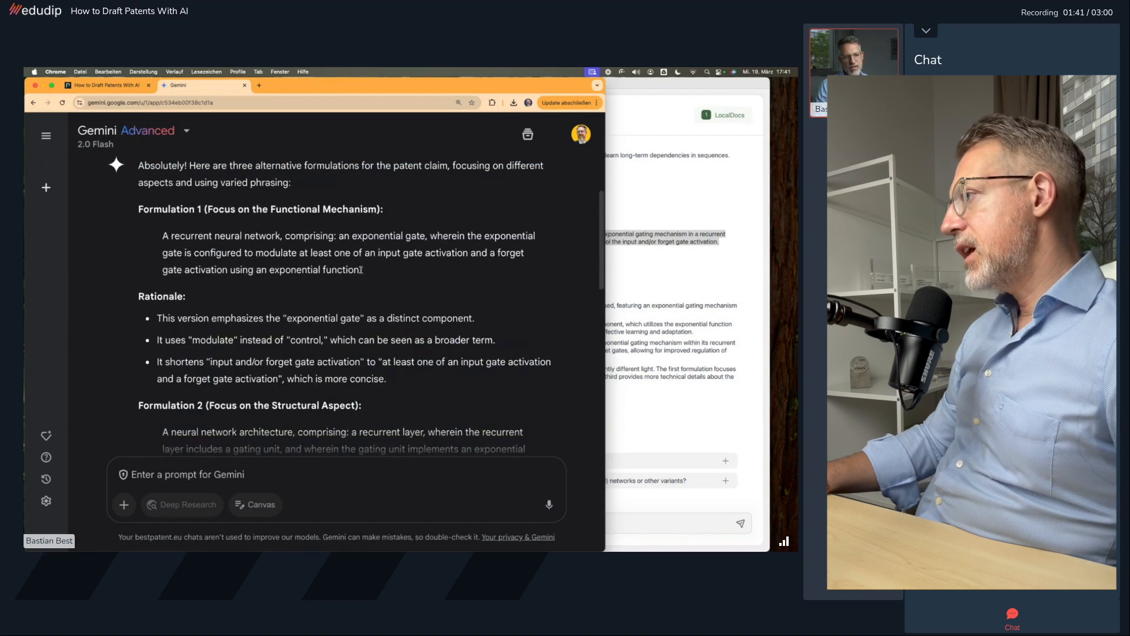
left_click(107, 85)
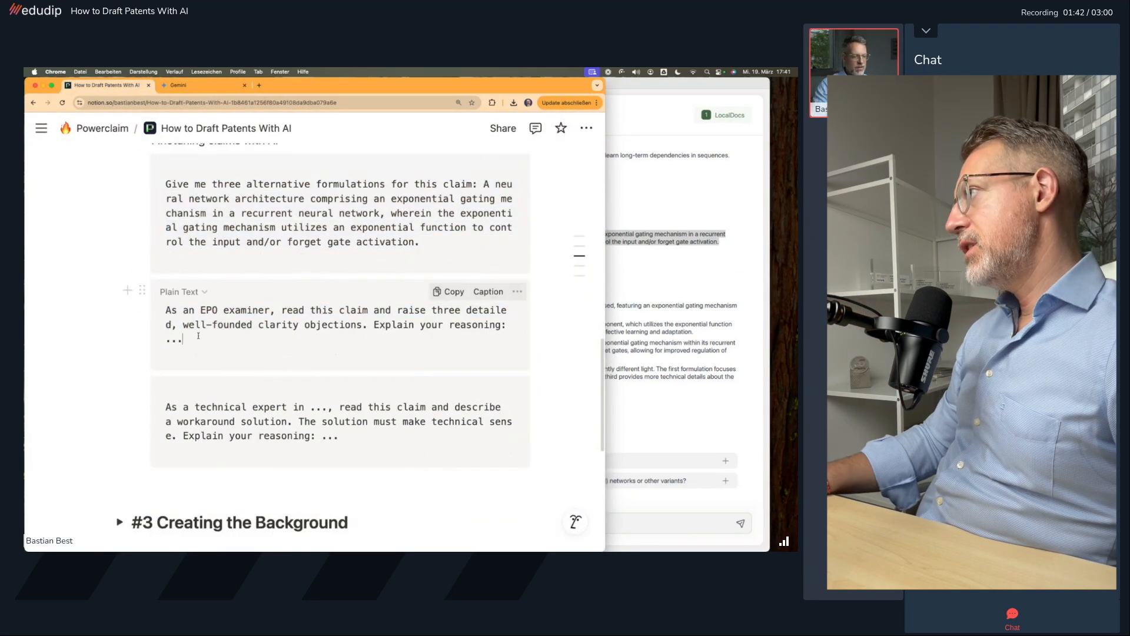
Read Gemini's EPO clarity objections, such as the vague 'and/or' gate activation wording
left_click(177, 84)
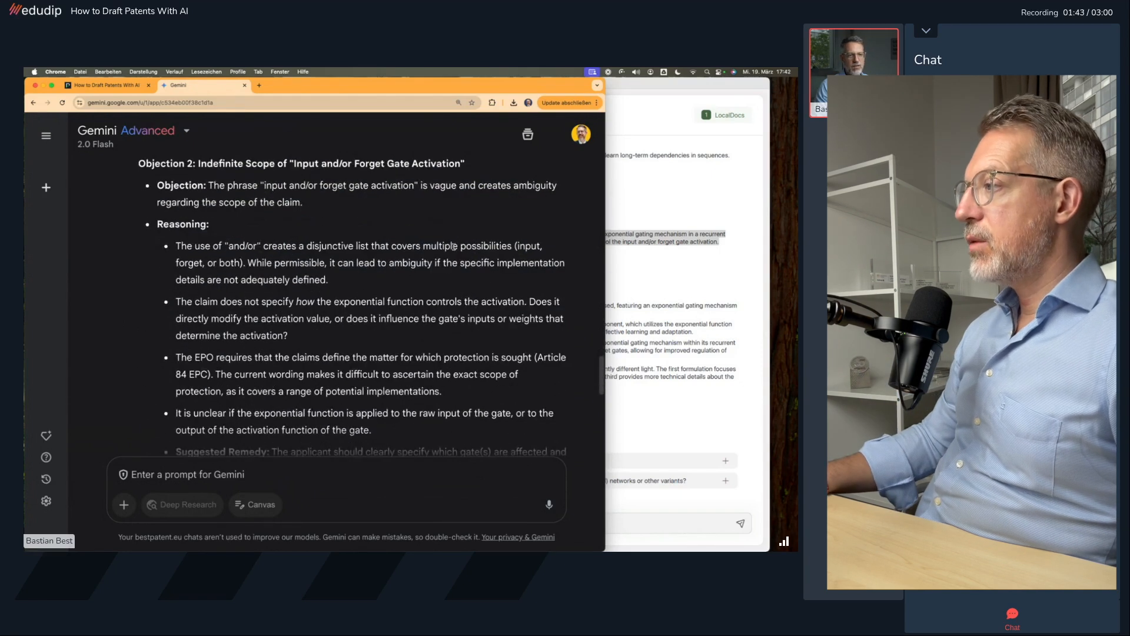
scroll("down", 3)
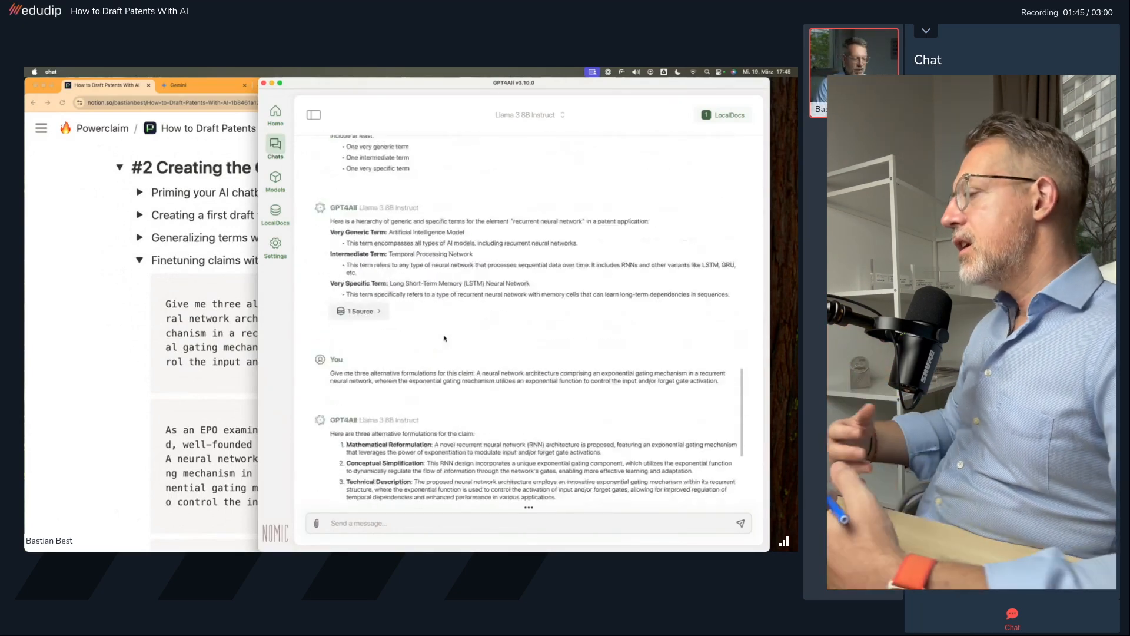
Collapse the Finetuning claims toggle in Notion, leaving the outline headings visible
scroll("down", 3)
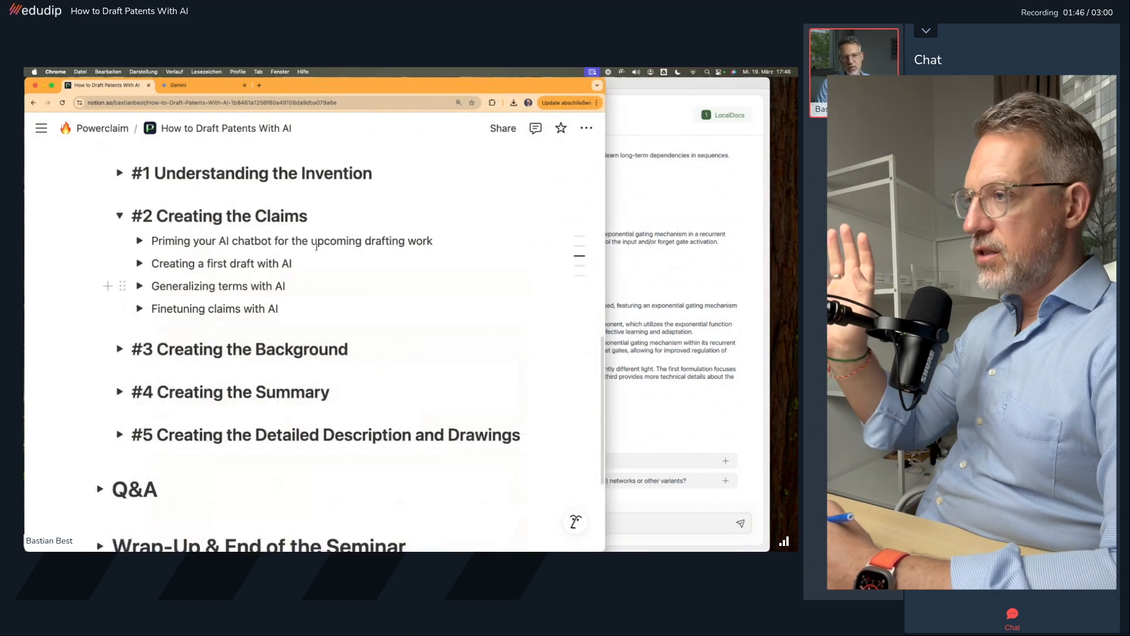
left_click(139, 286)
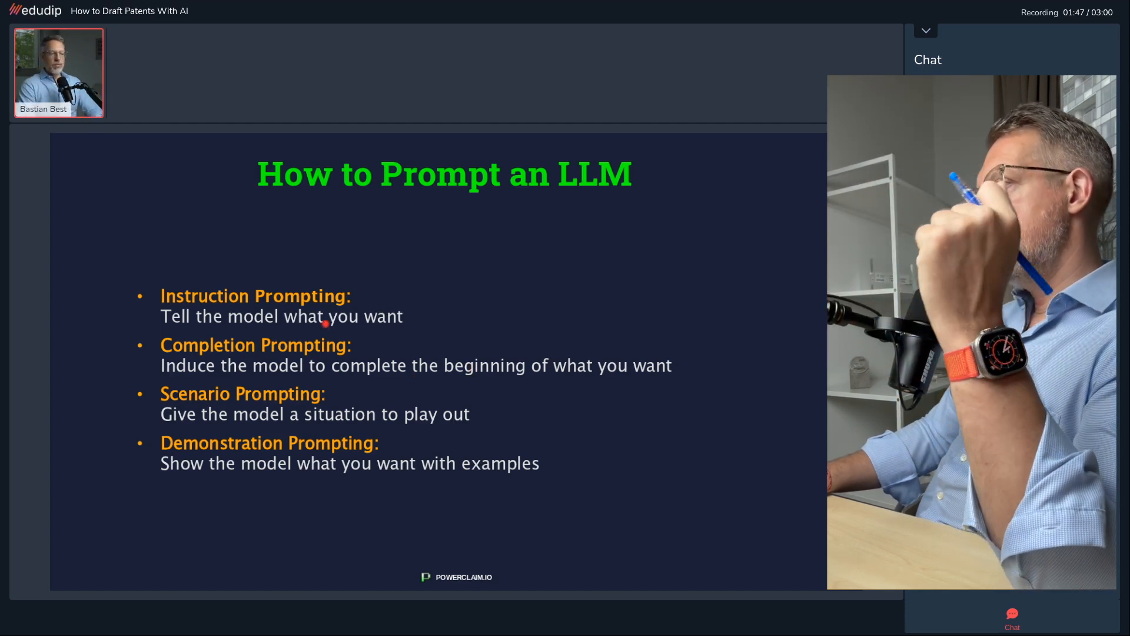
mouse_move(180, 357)
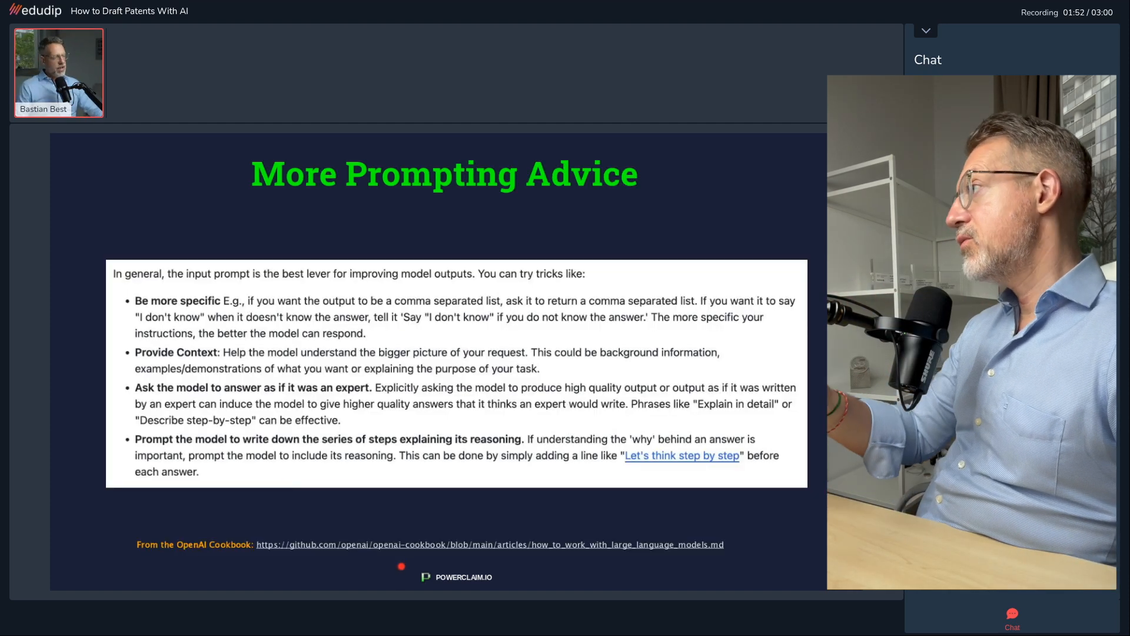
mouse_move(457, 270)
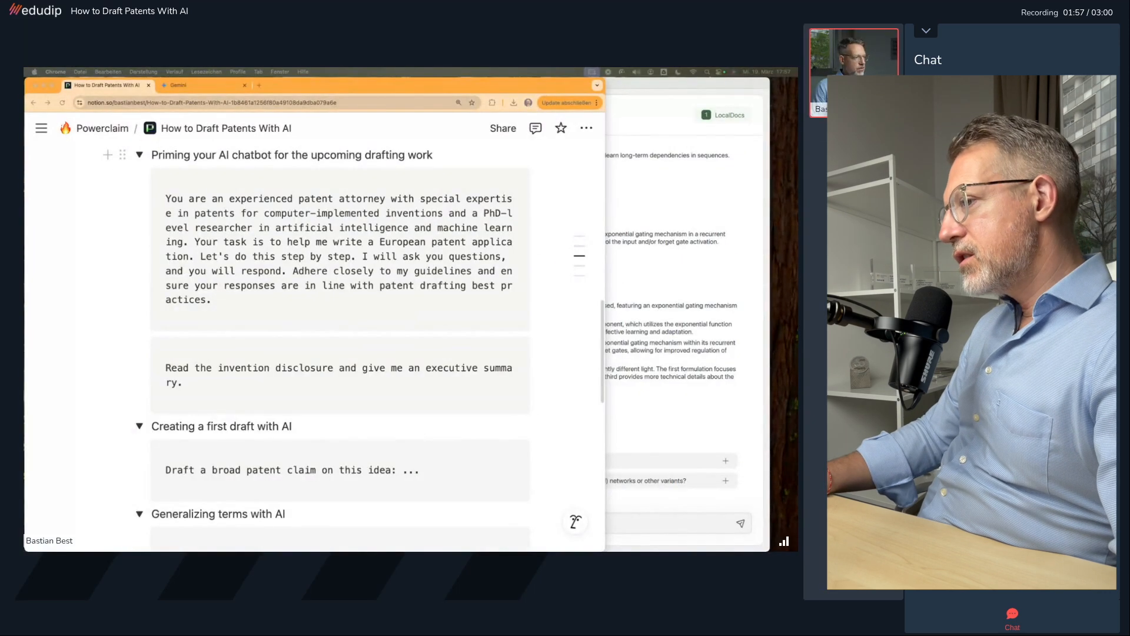
Drag on the Notion page to reveal the Priming and Creating a first draft prompts
left_click_drag(164, 199, 195, 241)
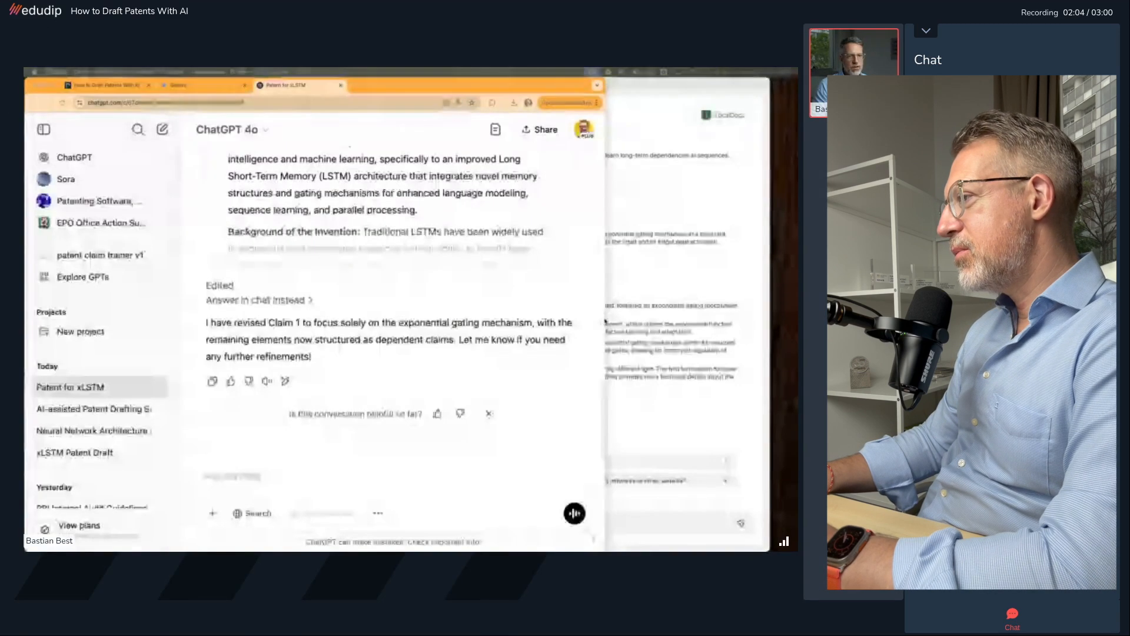
Request an xLSTM patent background section, then ask ChatGPT to revise it in Donald Trump's style
type("Write a background section for this patent in")
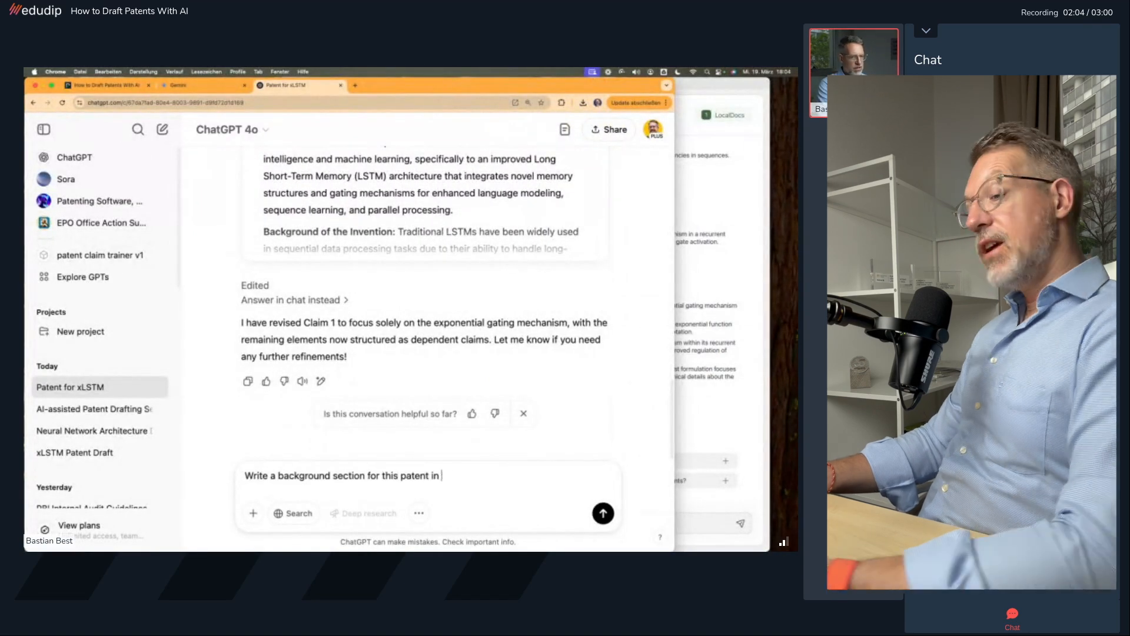
left_click(604, 513)
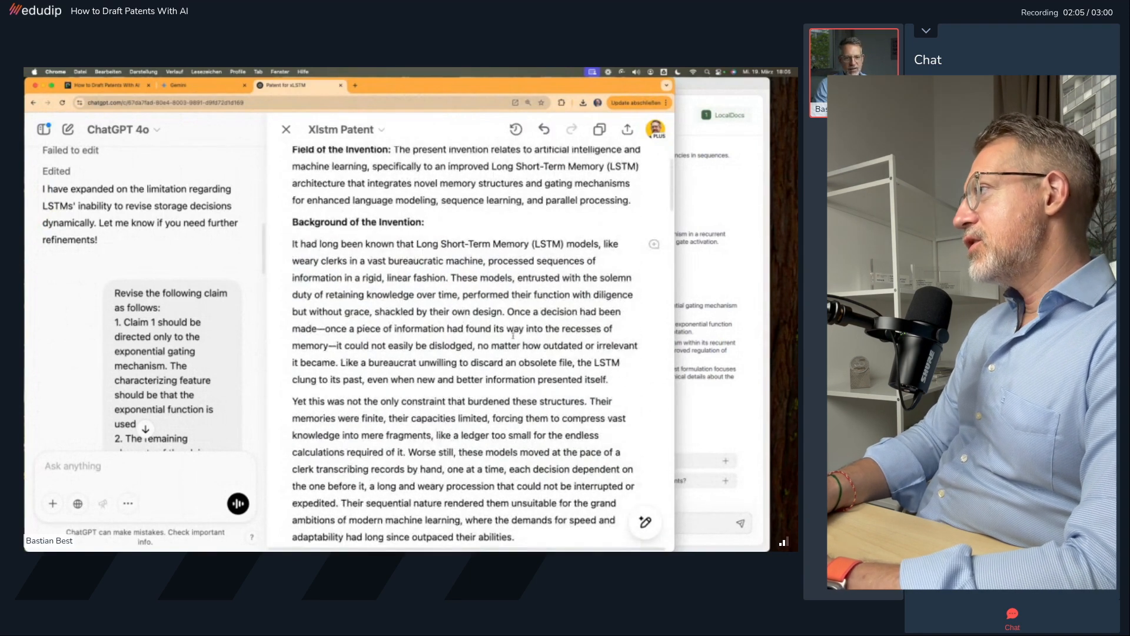
scroll("down", 3)
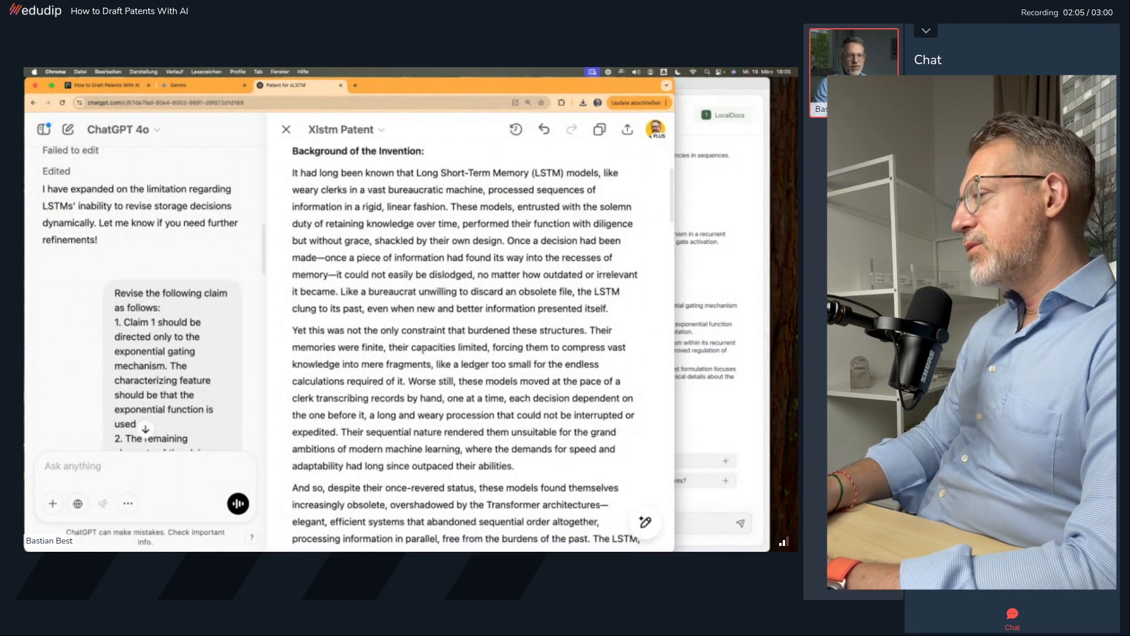
type("revise the background section in the style of")
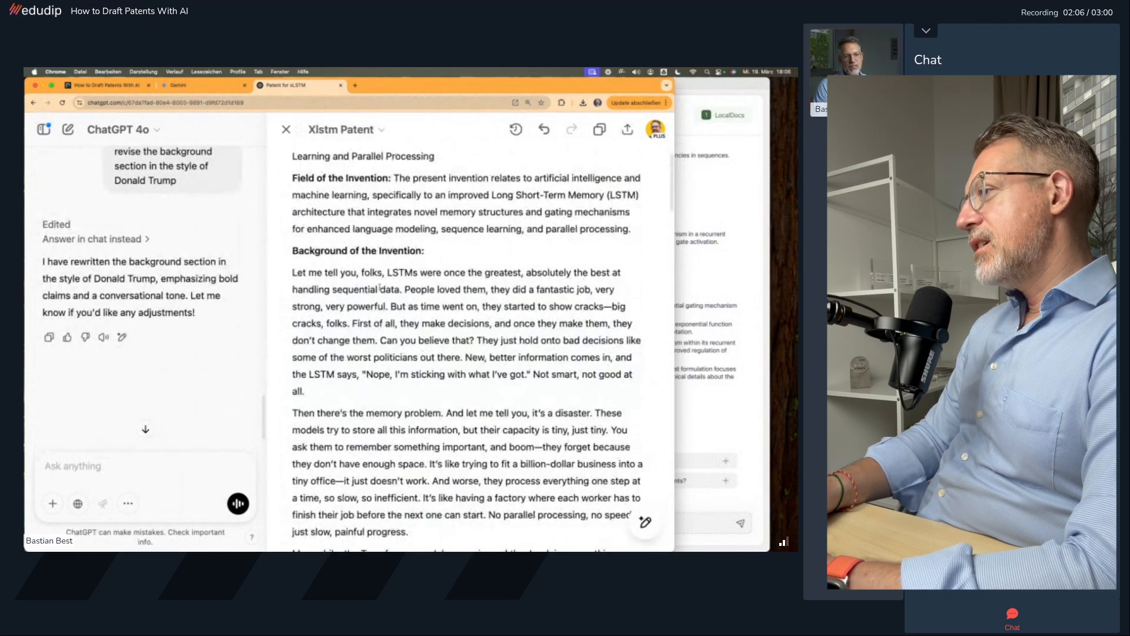
scroll("down", 3)
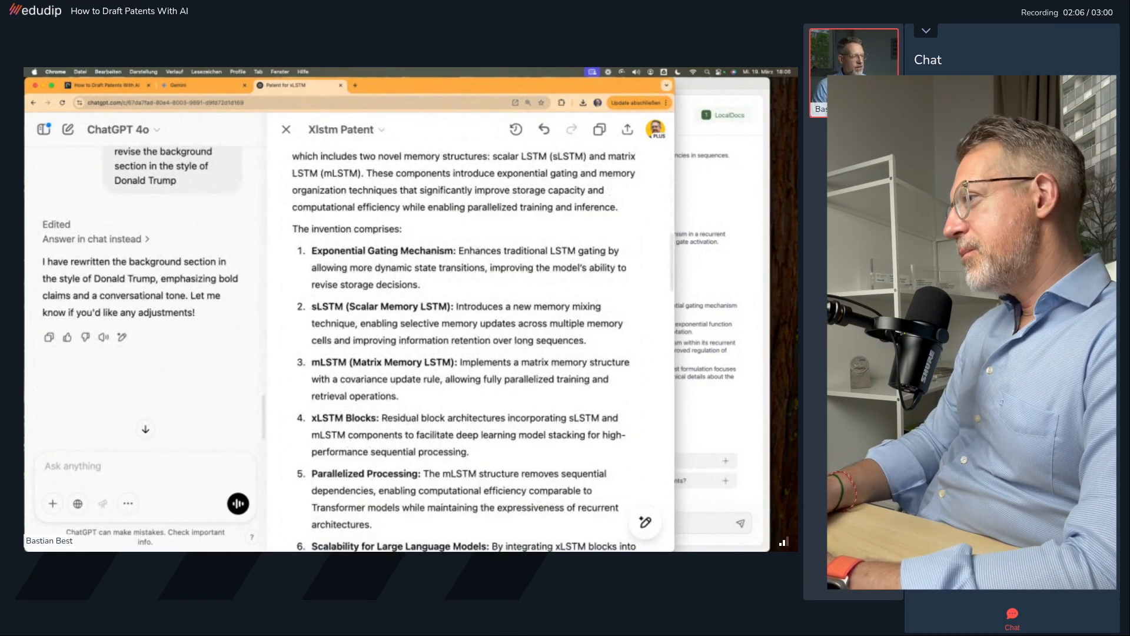